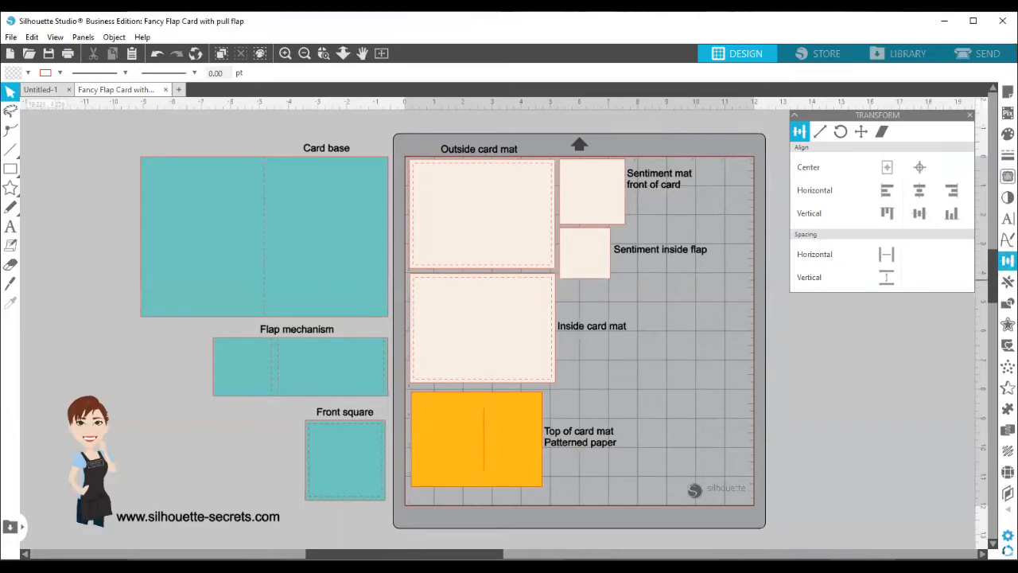
mouse_move(1007, 261)
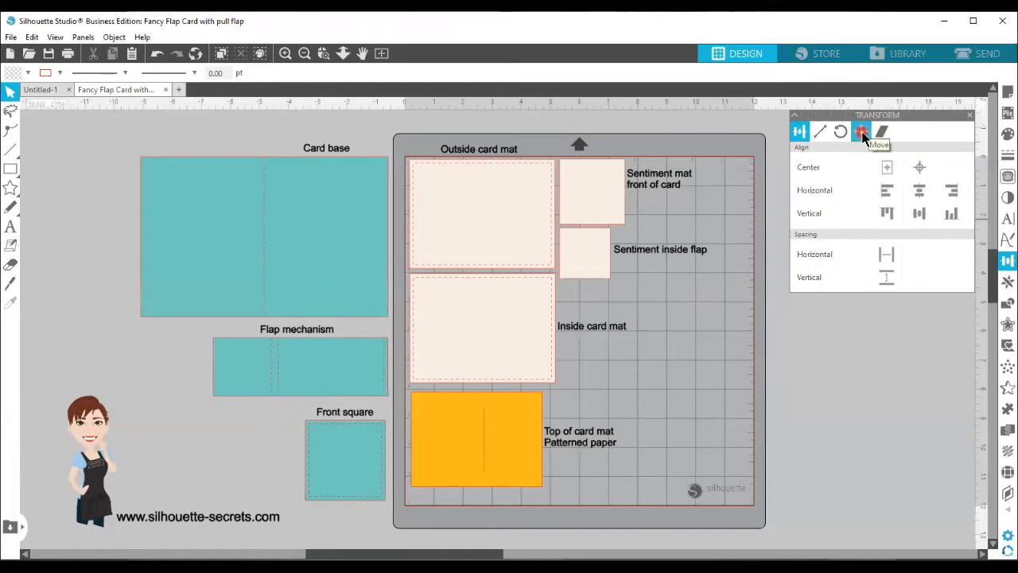
mouse_move(533, 164)
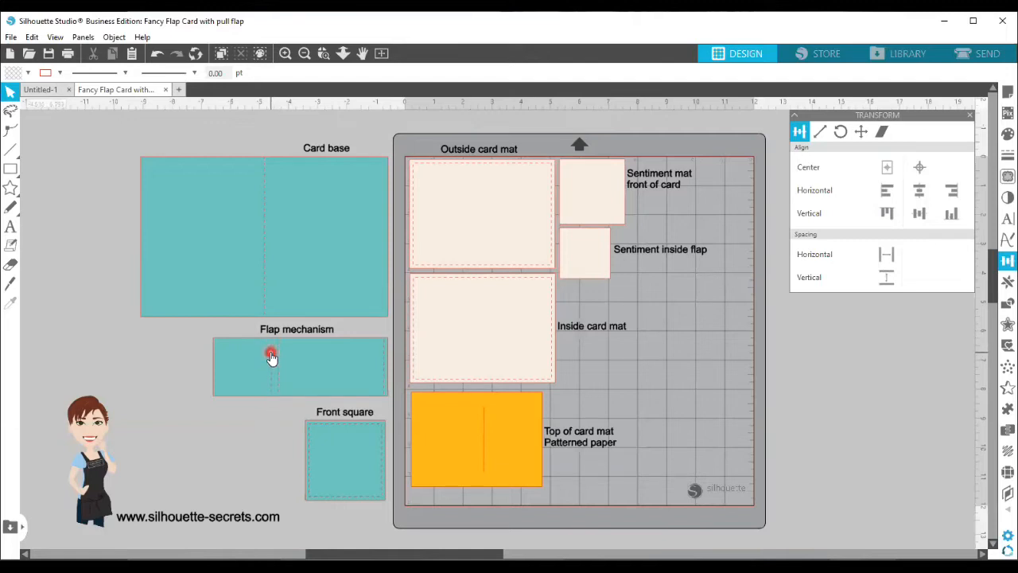
mouse_move(296, 267)
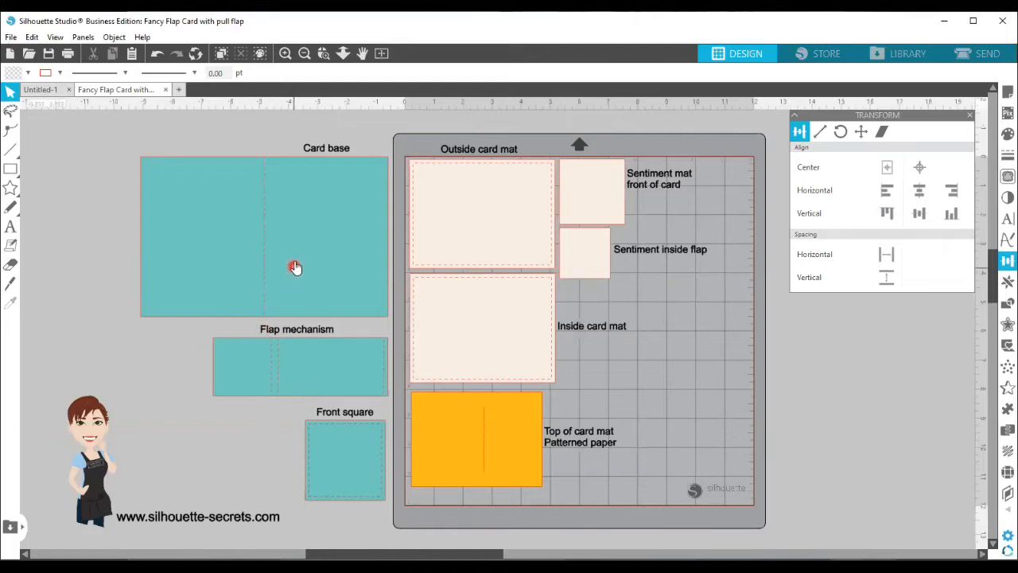
Select the Card base rectangle in the Fancy Flap Card file for copying
left_click(295, 268)
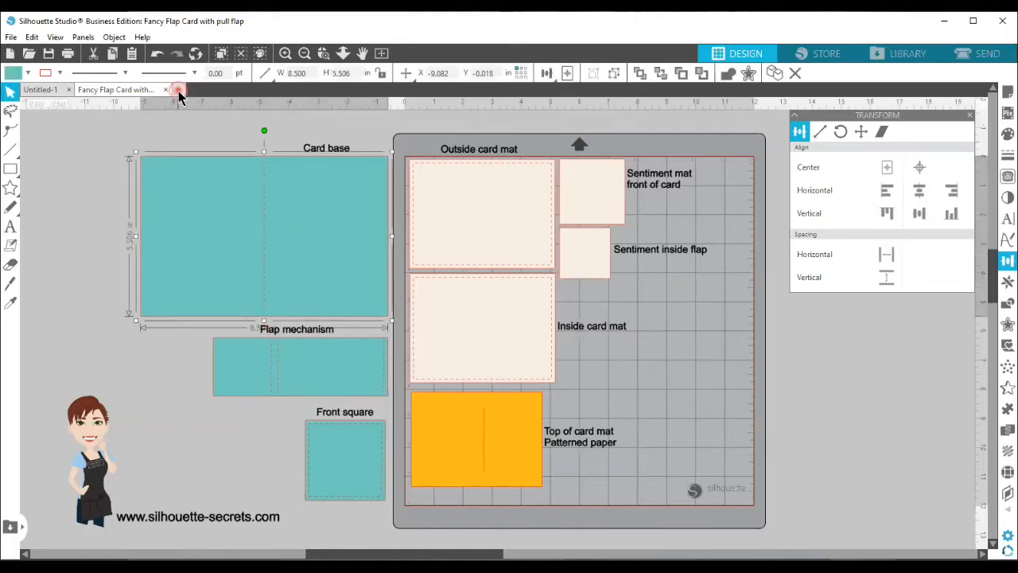
Paste the 8.5 × 5.5 inch card base into Untitled-3 and position it near the mat's top-left
left_click(232, 89)
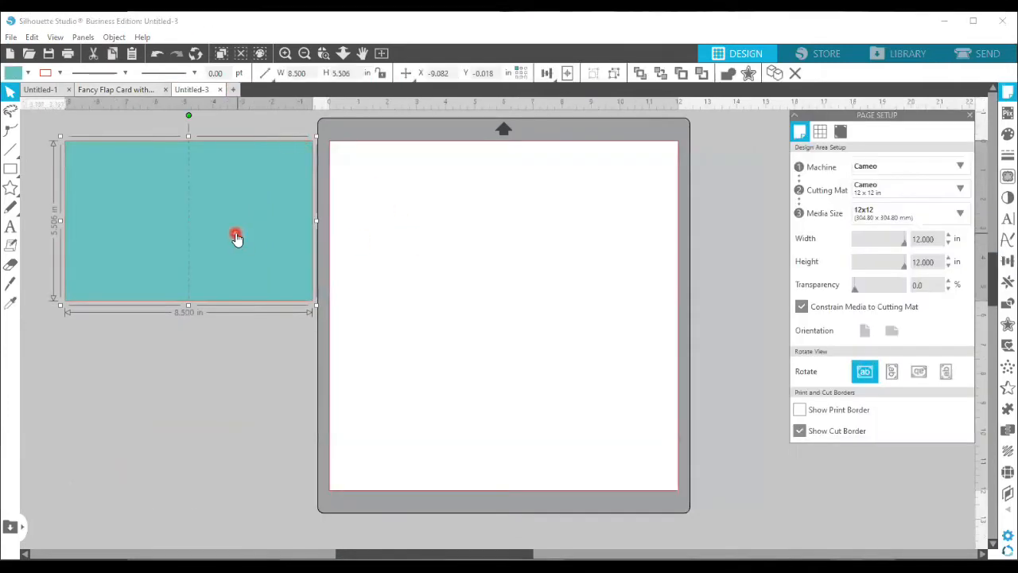
left_click_drag(236, 237, 506, 237)
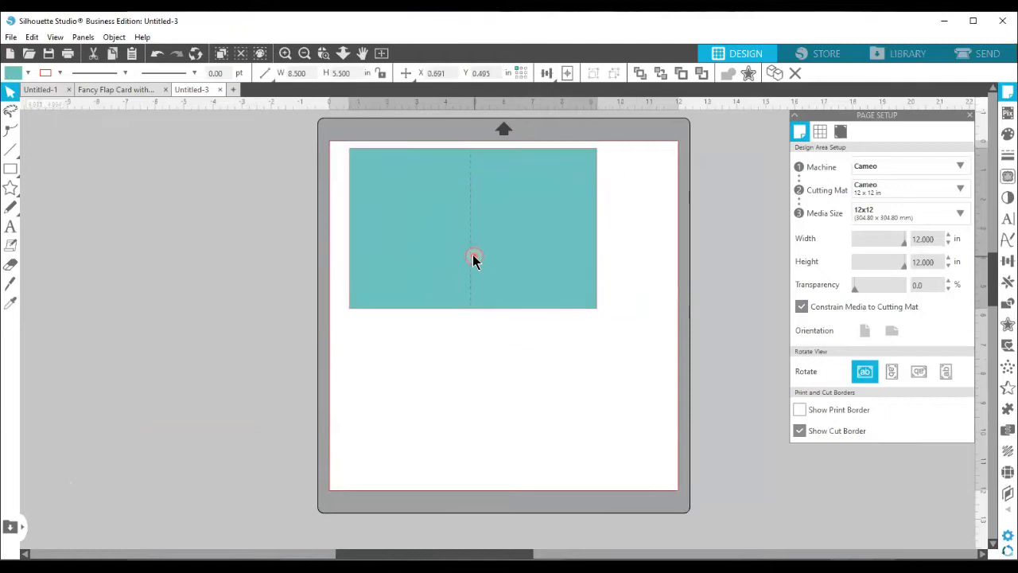
left_click(474, 257)
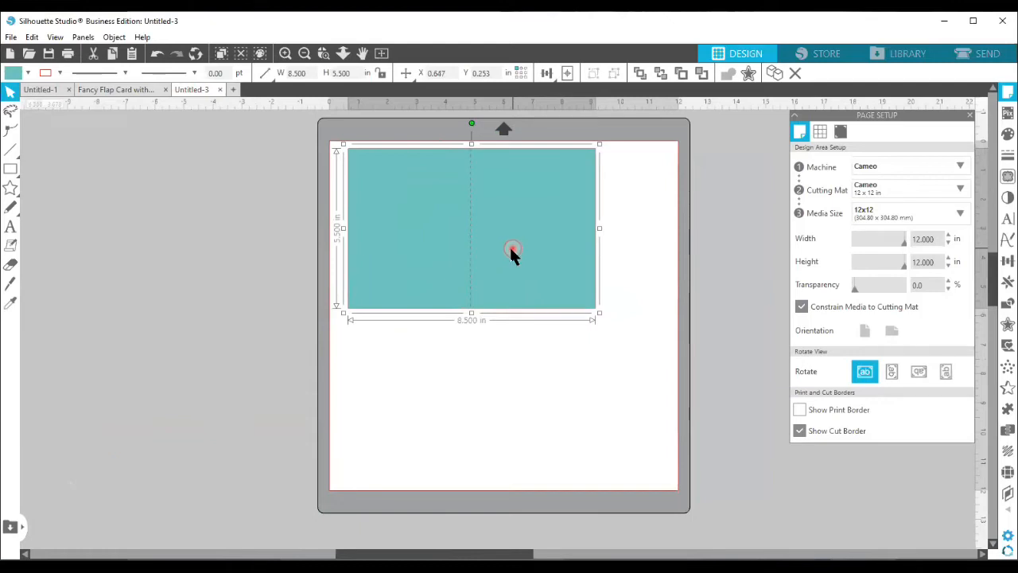
left_click_drag(512, 253, 507, 253)
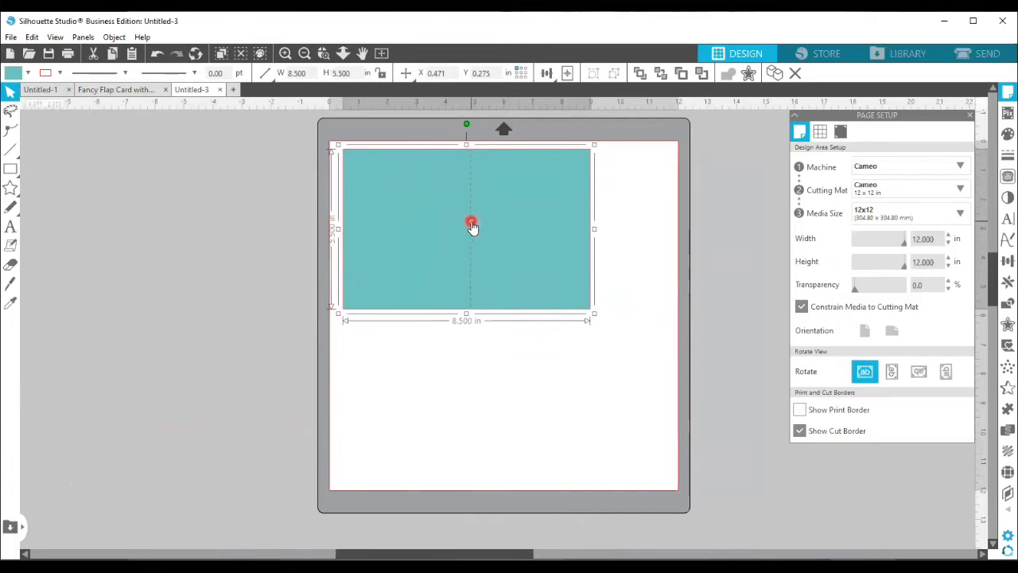
left_click_drag(471, 223, 477, 223)
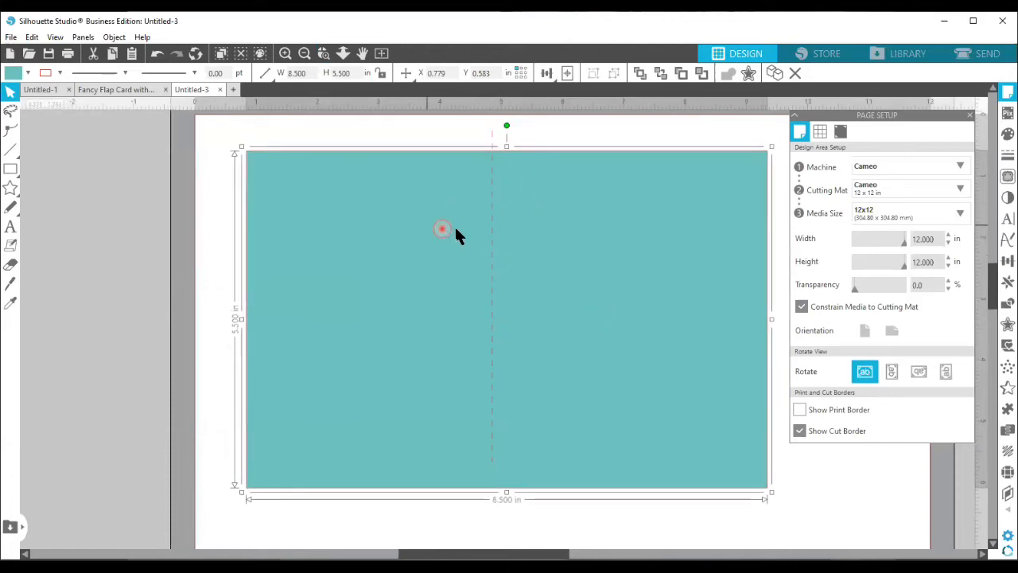
Move the card base right and marquee-select only its dashed score line
left_click_drag(442, 229, 549, 258)
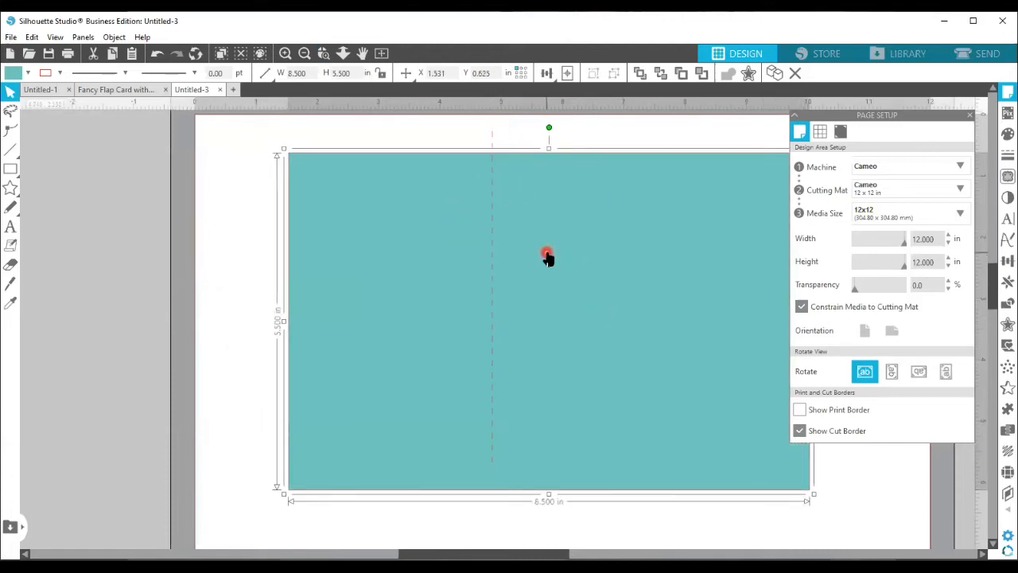
mouse_move(239, 134)
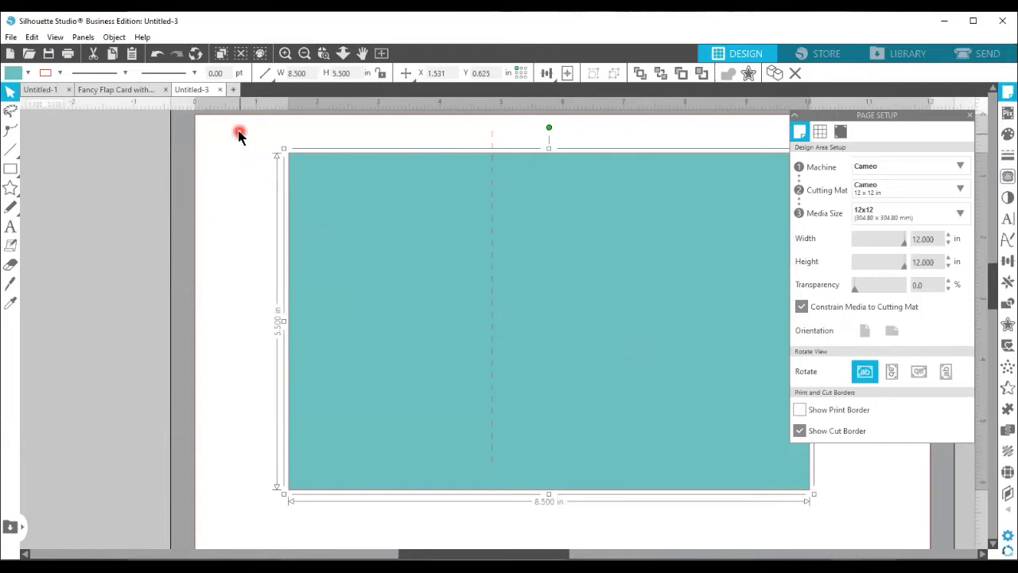
left_click_drag(238, 131, 549, 252)
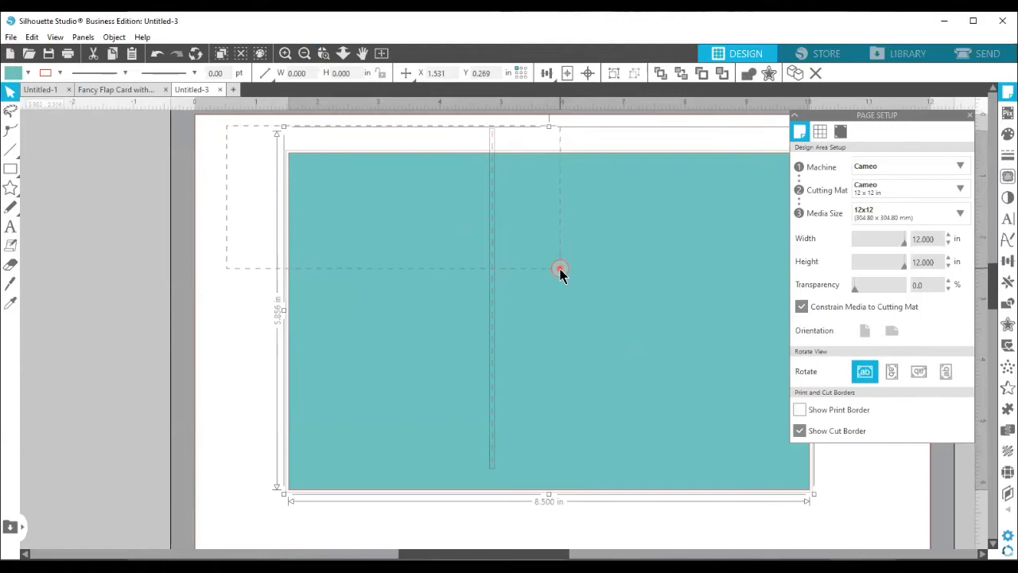
left_click(560, 270)
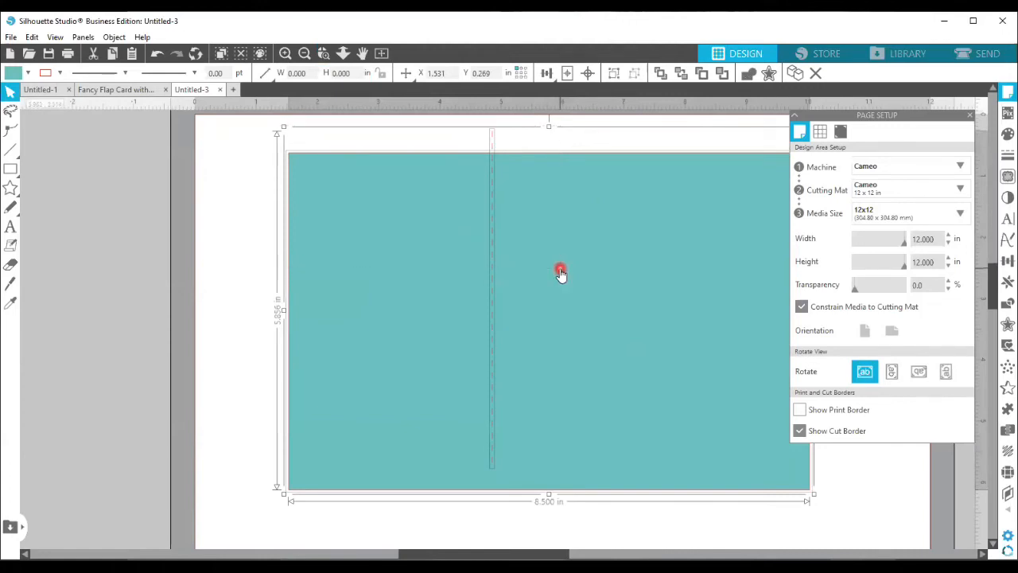
mouse_move(563, 273)
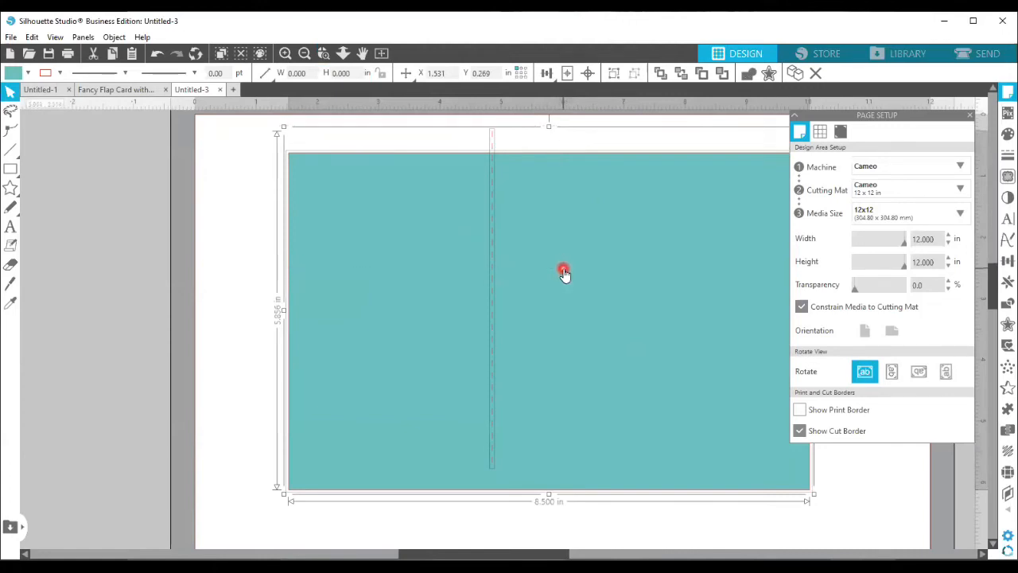
mouse_move(496, 140)
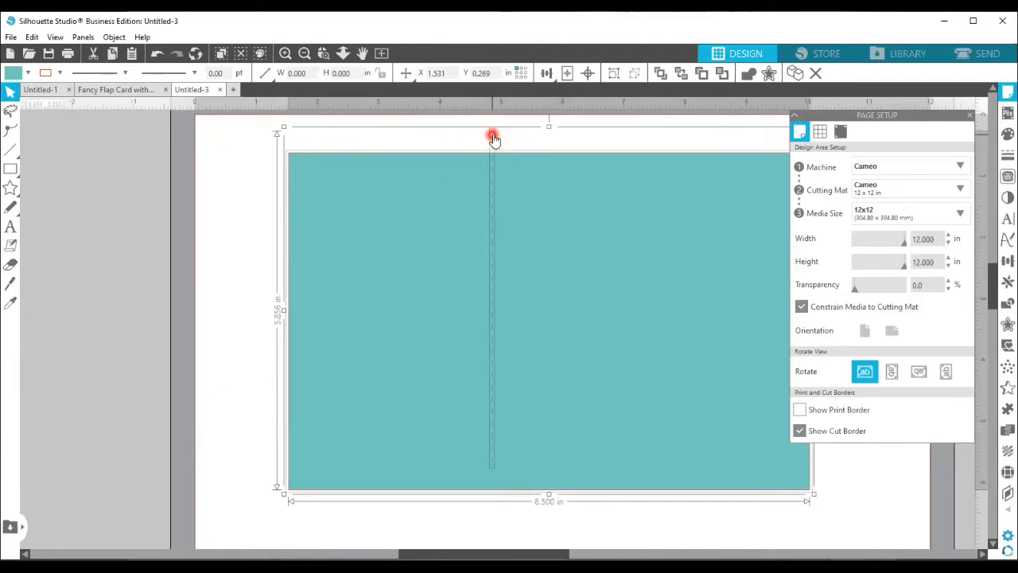
mouse_move(353, 199)
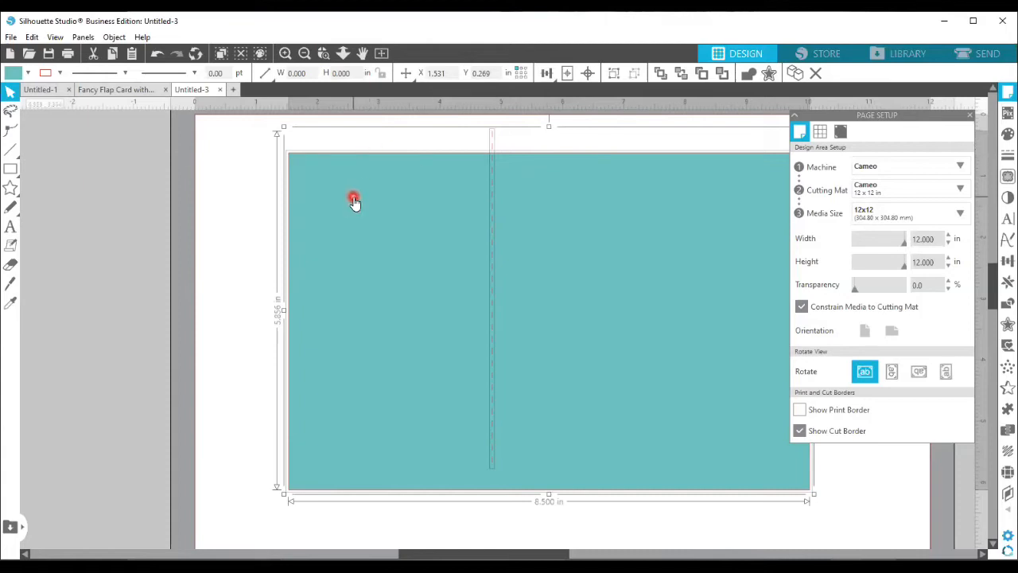
mouse_move(358, 194)
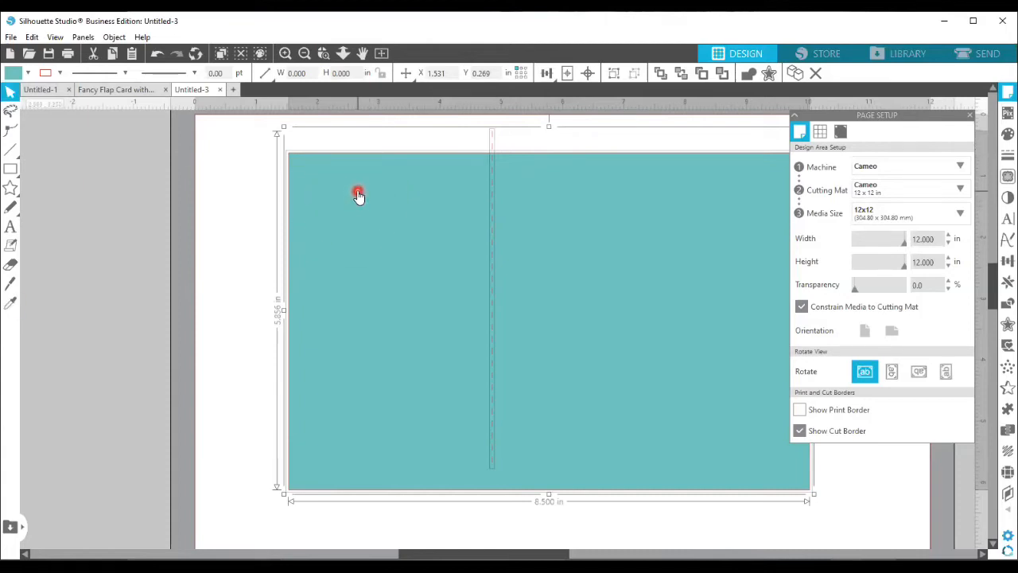
mouse_move(601, 110)
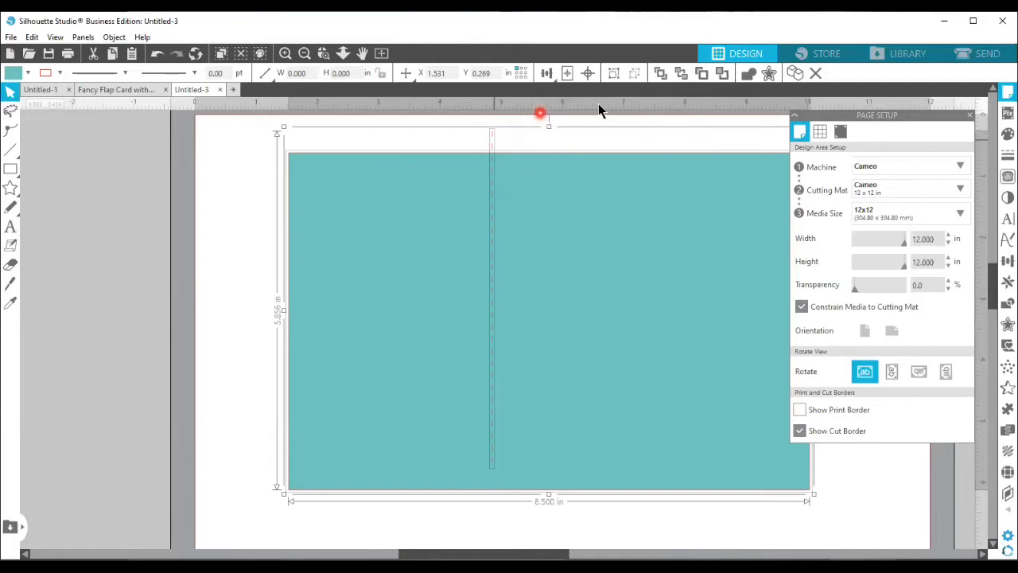
Choose Align Middle from the toolbar's Align dropdown
left_click(547, 73)
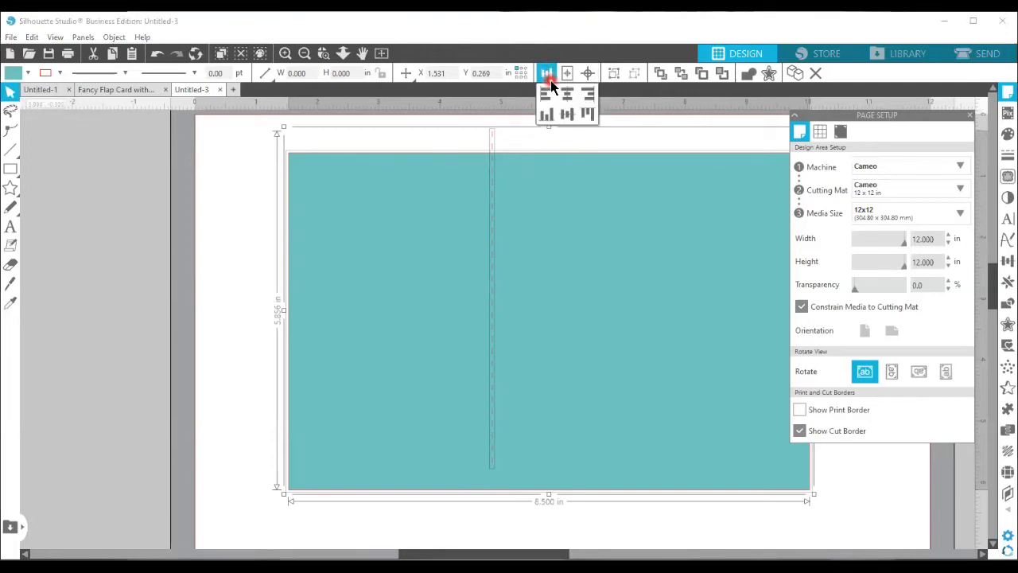
mouse_move(566, 115)
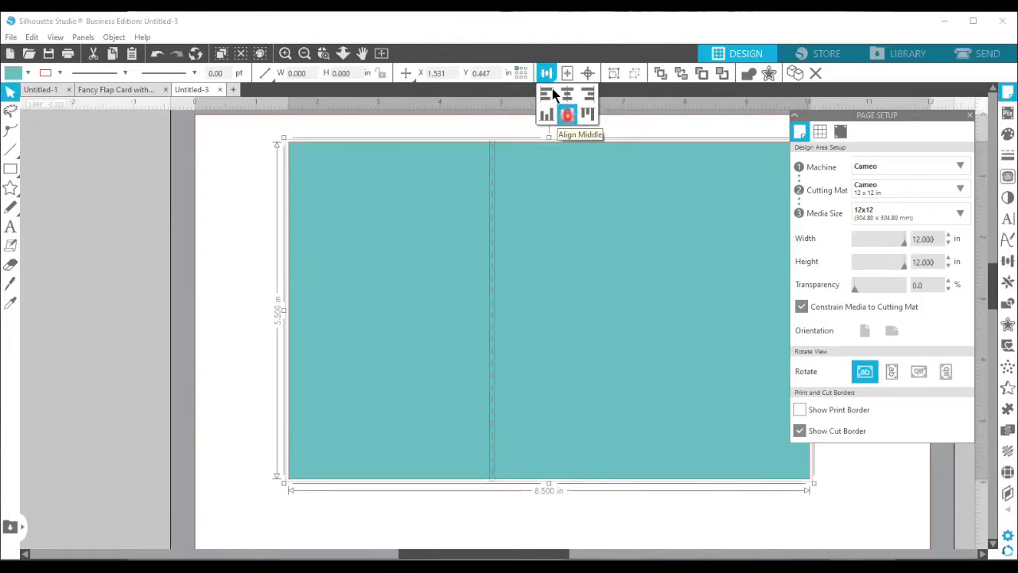
mouse_move(283, 310)
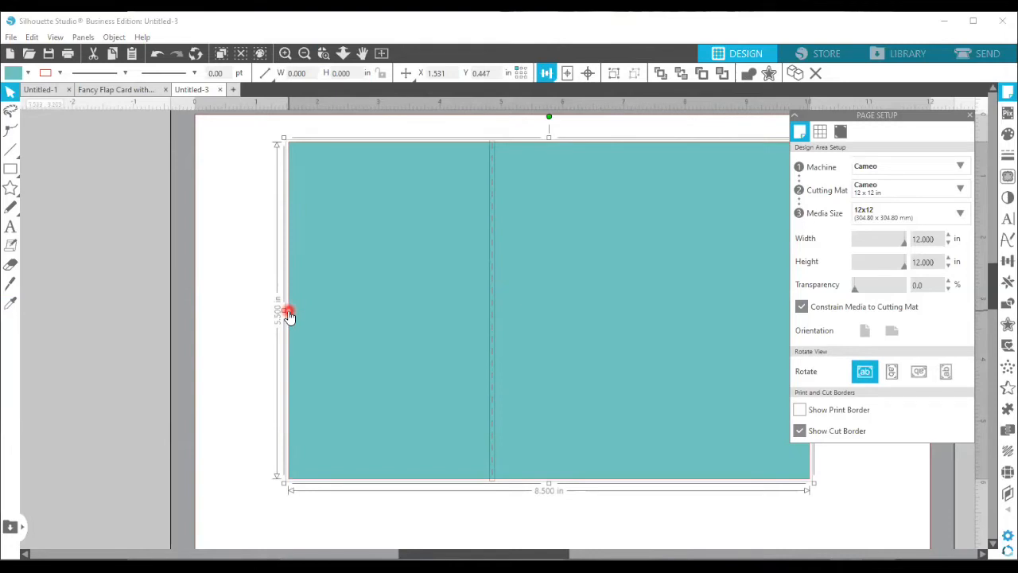
mouse_move(579, 137)
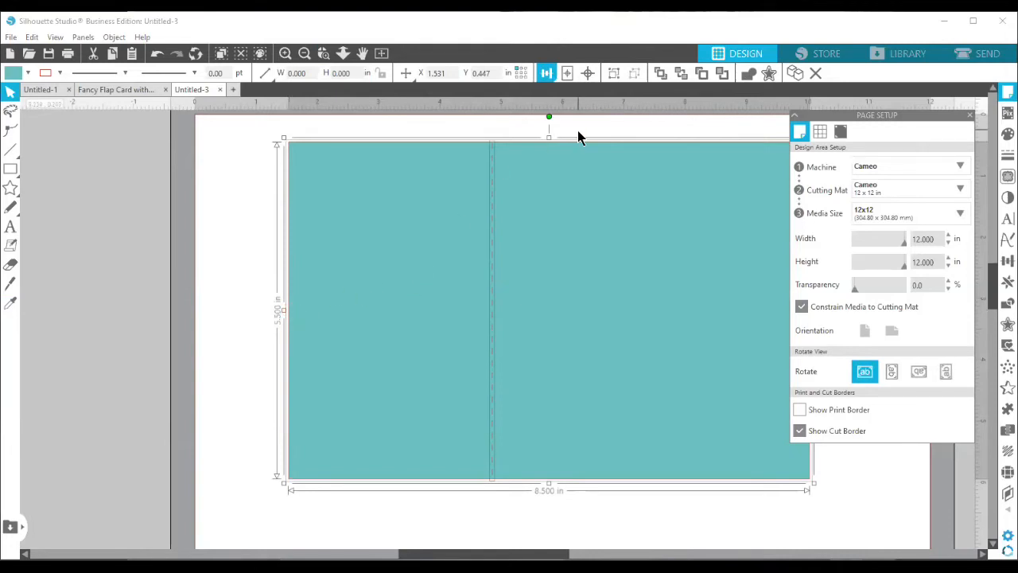
Align Center the score line on the card base, then deselect on empty canvas
left_click(547, 73)
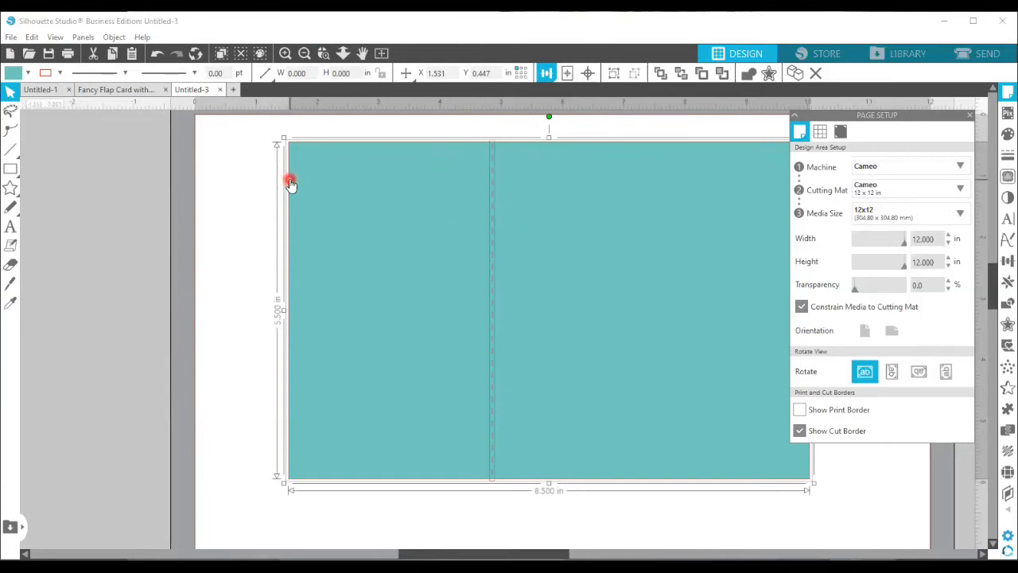
mouse_move(528, 140)
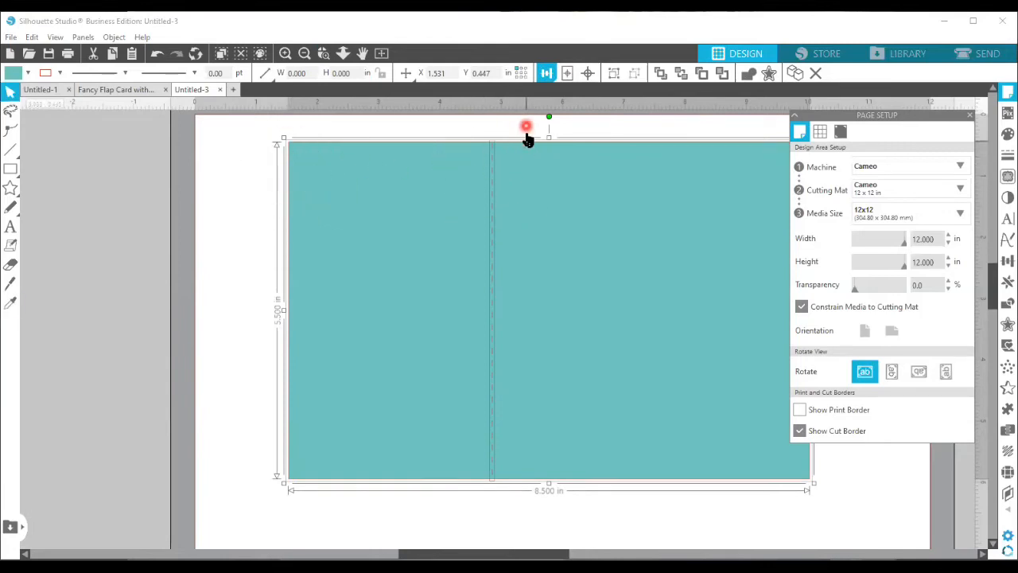
left_click(547, 73)
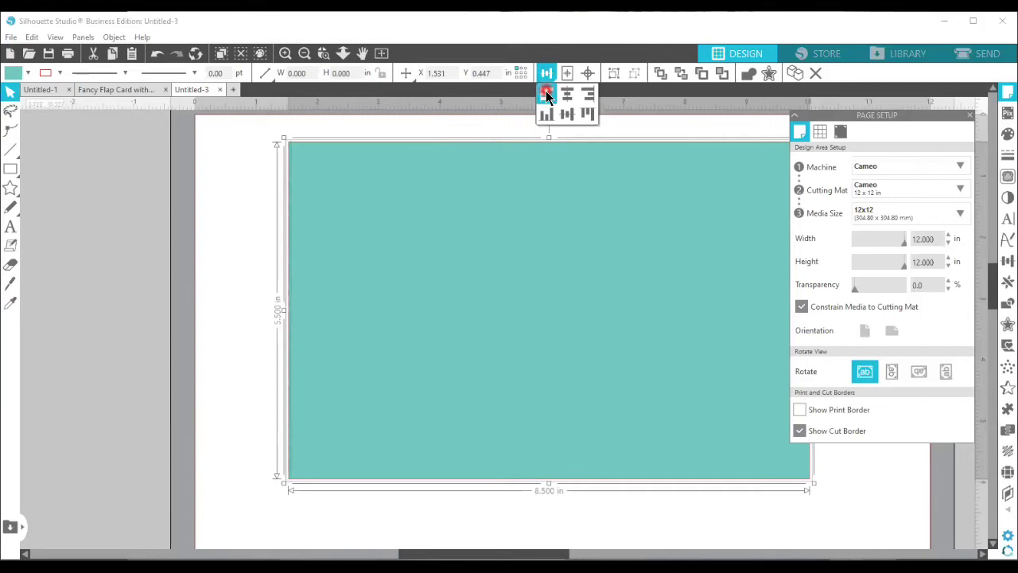
left_click(247, 230)
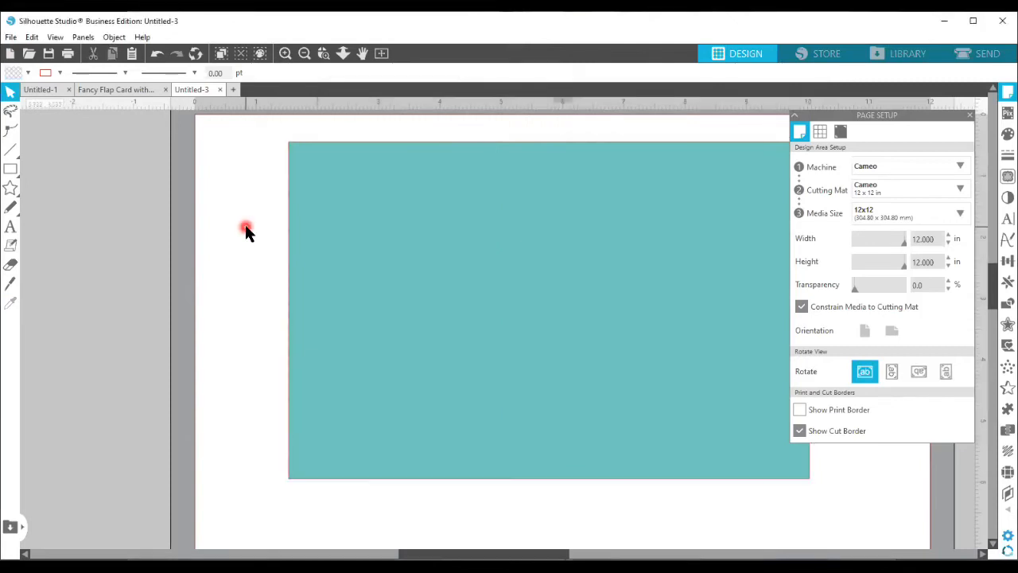
mouse_move(289, 231)
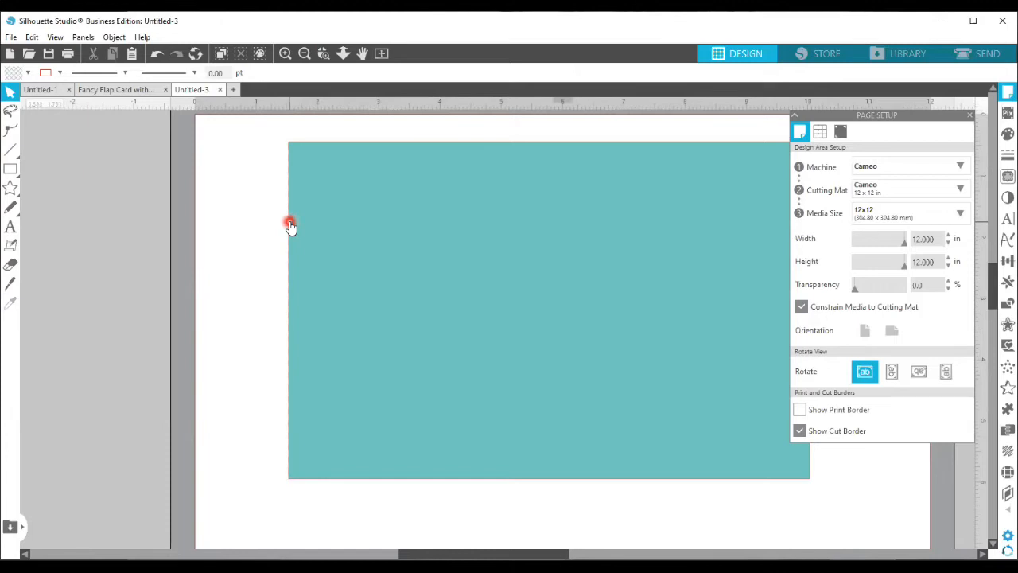
Select the score line and bring up the Transform panel from the right-hand bar
left_click(289, 222)
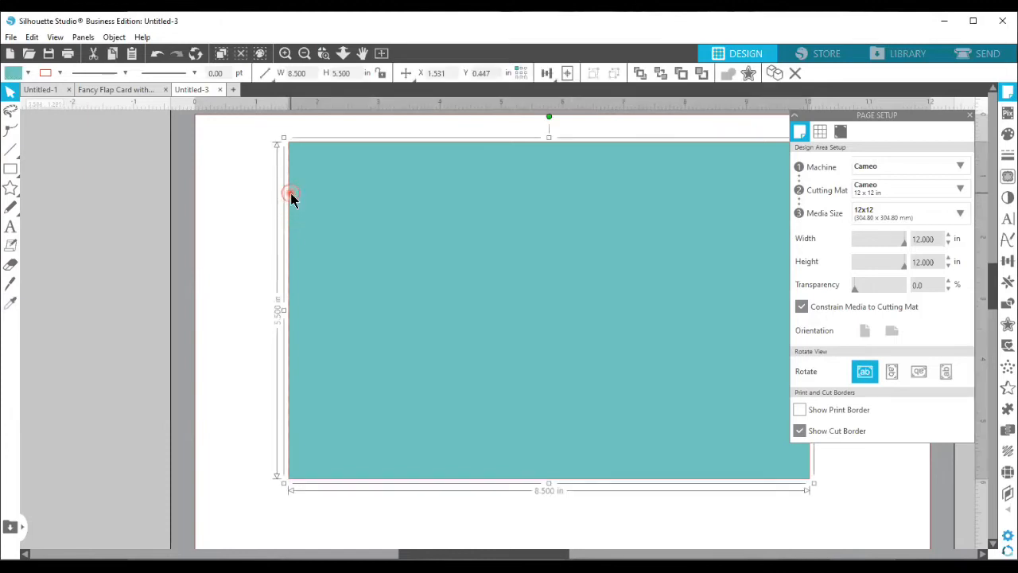
left_click(289, 197)
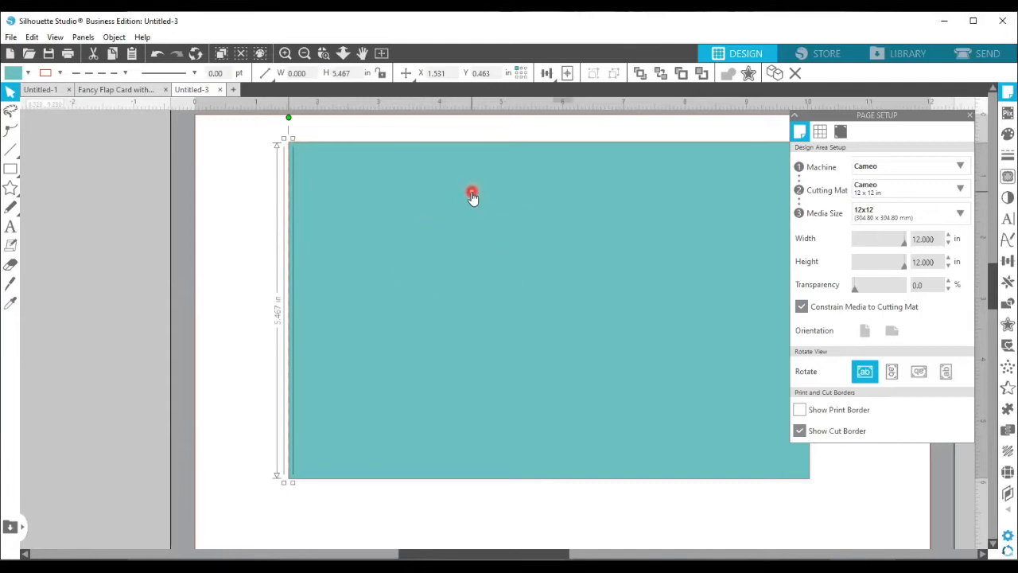
mouse_move(267, 198)
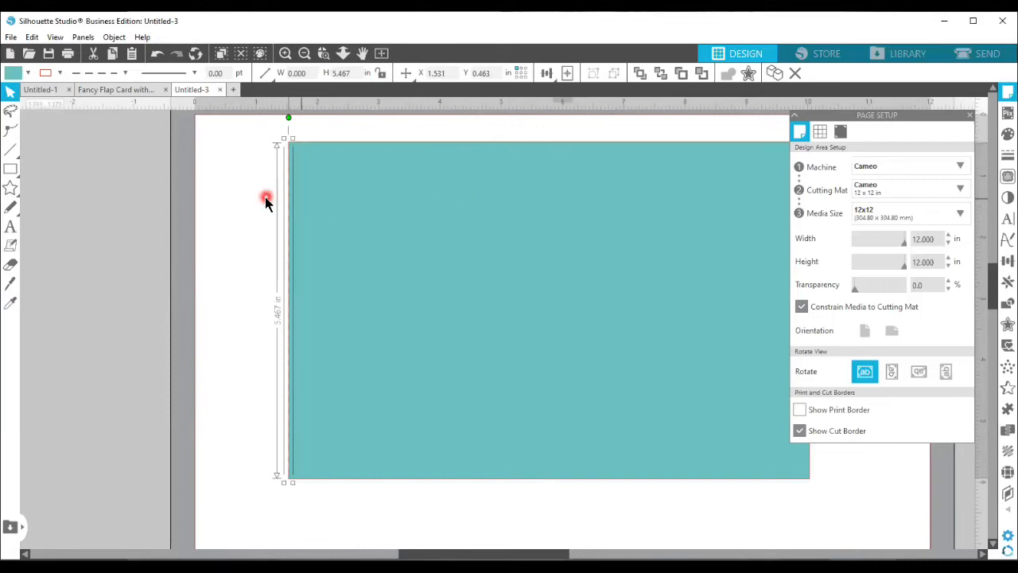
mouse_move(225, 197)
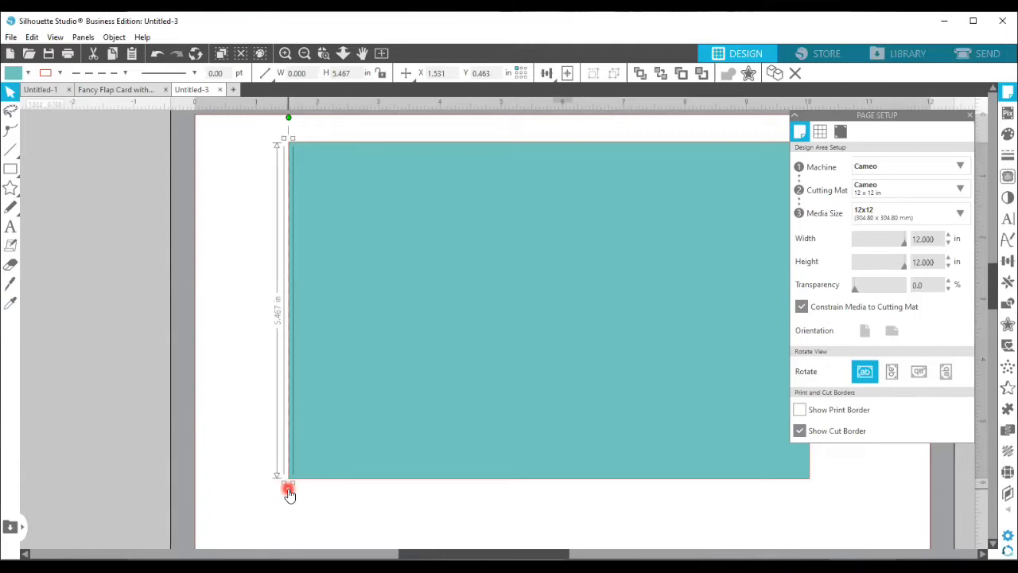
mouse_move(1005, 274)
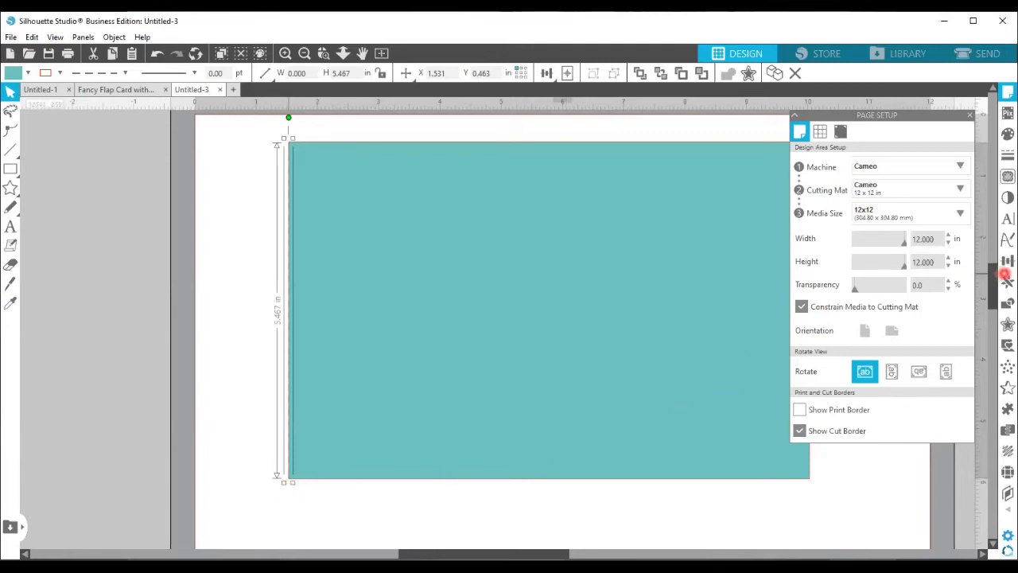
mouse_move(1006, 261)
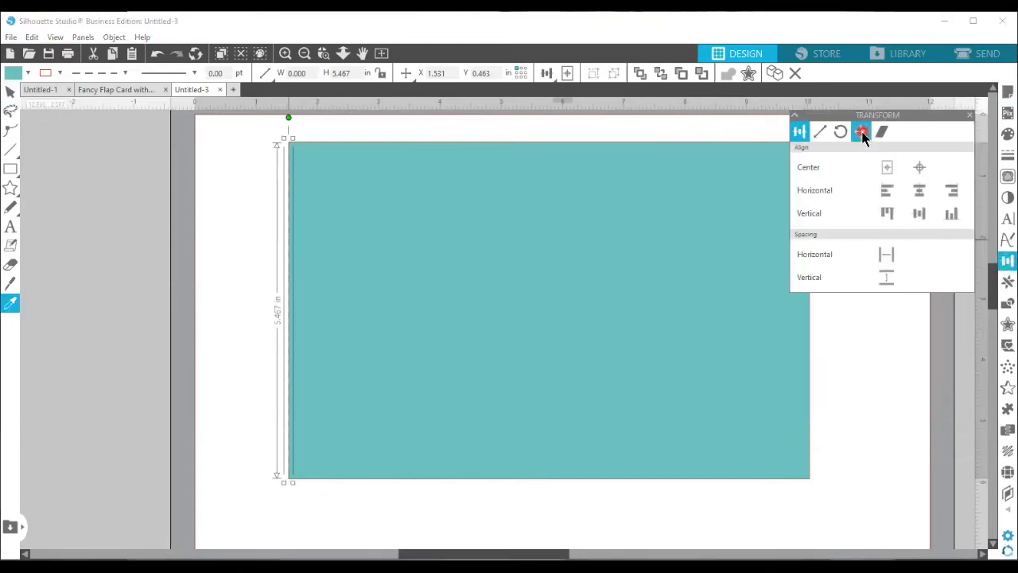
Set the Transform Move distance to 4.25 inches and apply Move Right
left_click(861, 130)
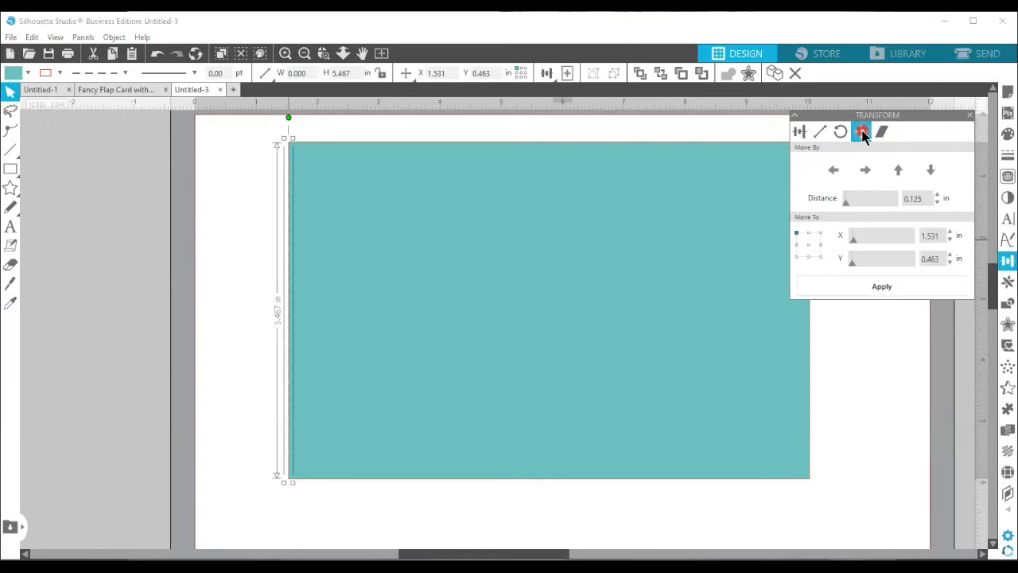
left_click(862, 132)
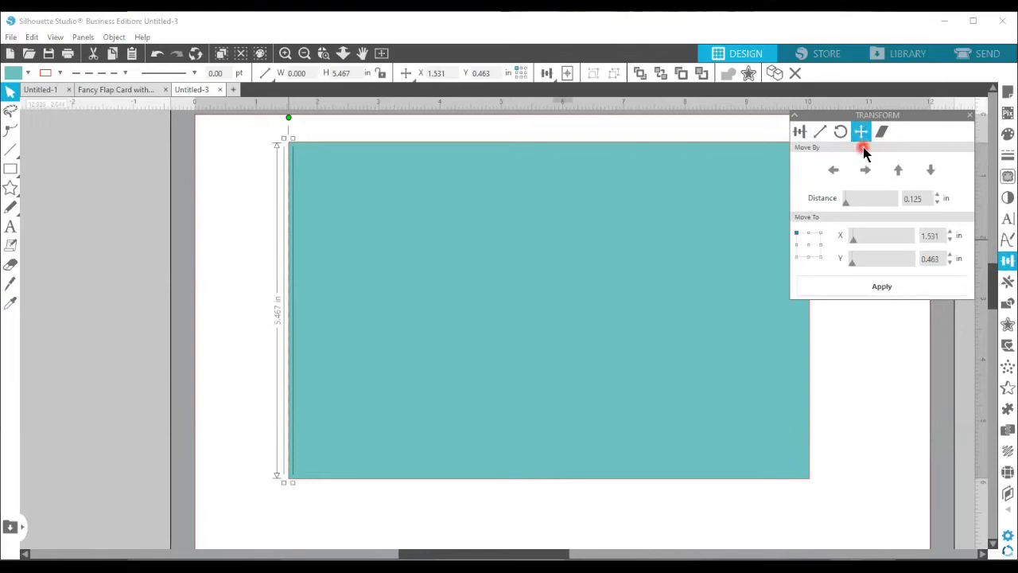
mouse_move(878, 200)
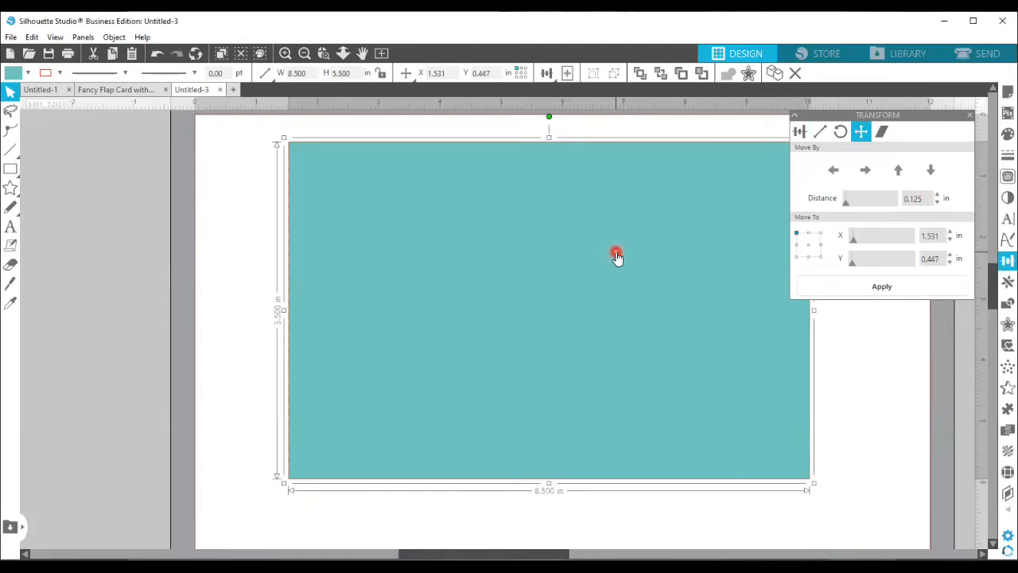
mouse_move(277, 301)
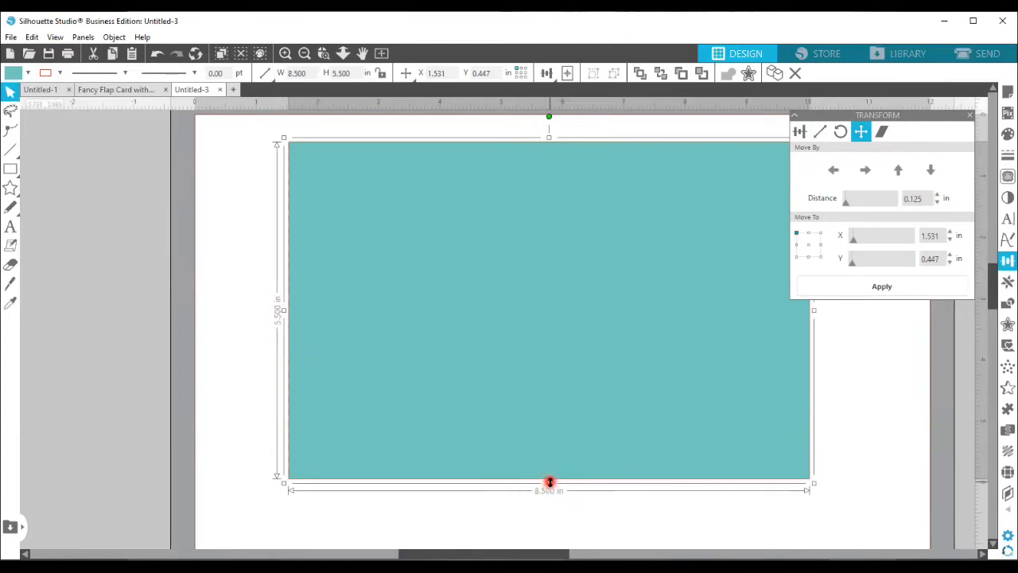
left_click(913, 197)
type("0.1")
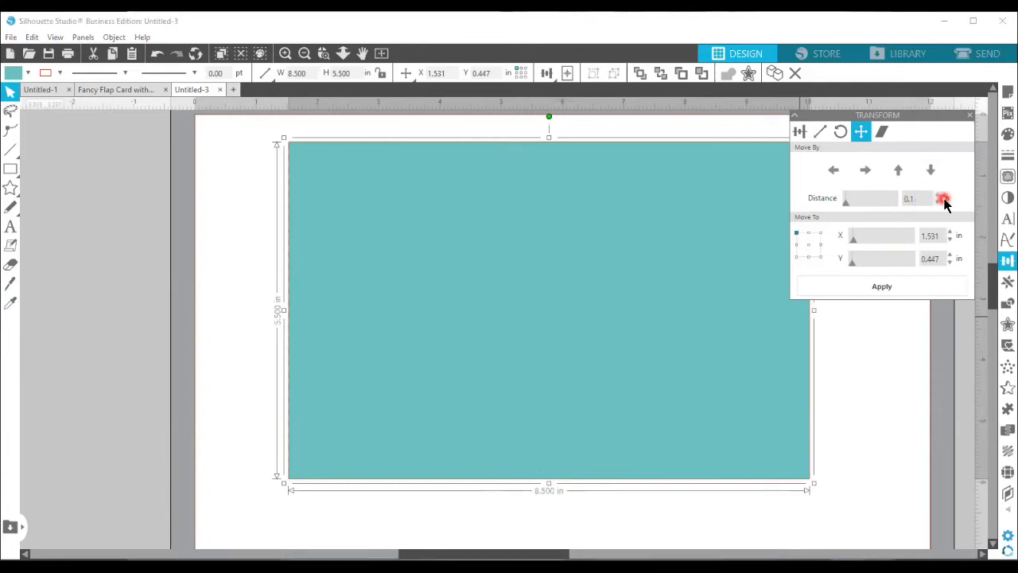
left_click(915, 198)
type("4")
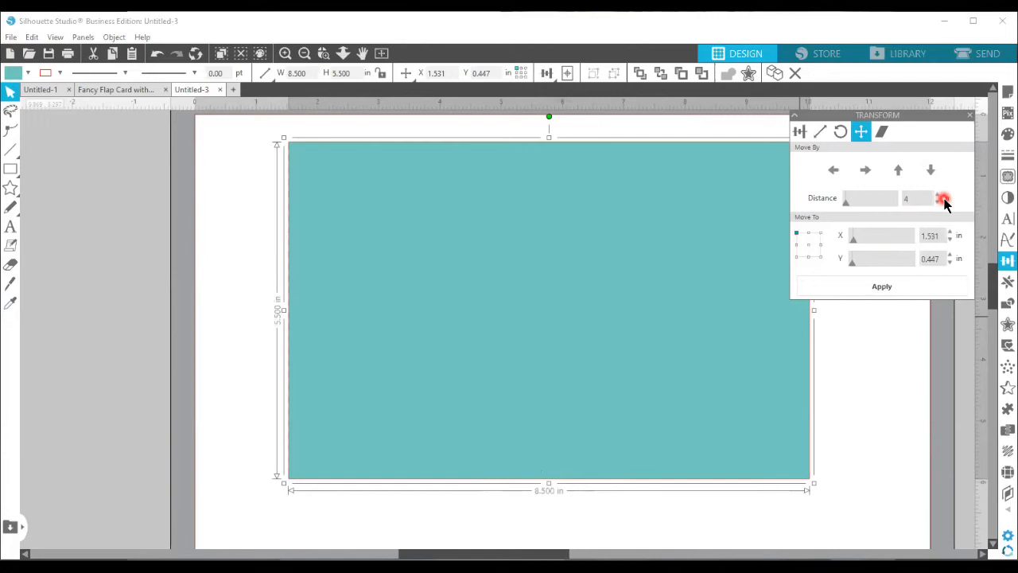
left_click(943, 198)
type(".25")
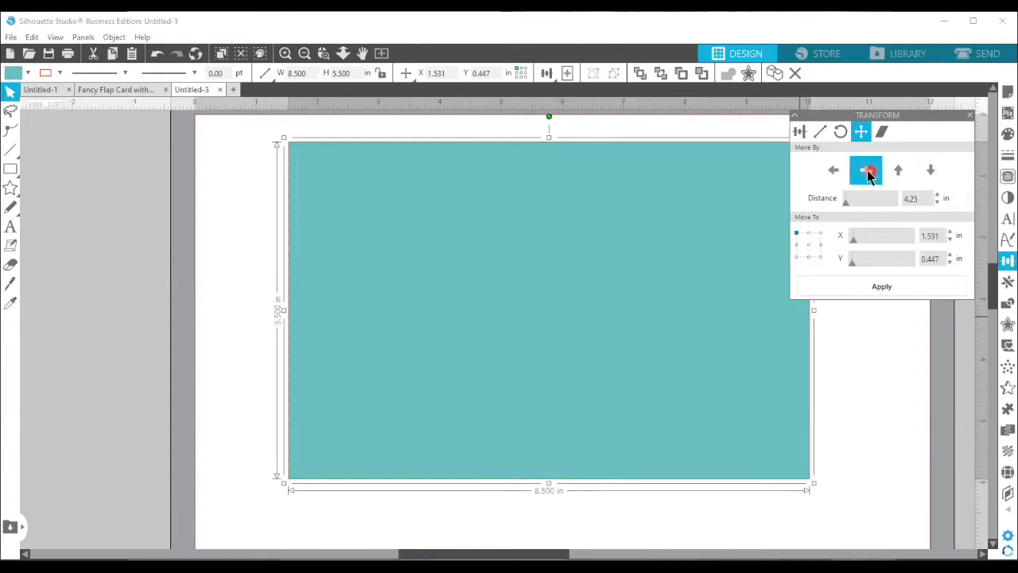
mouse_move(865, 170)
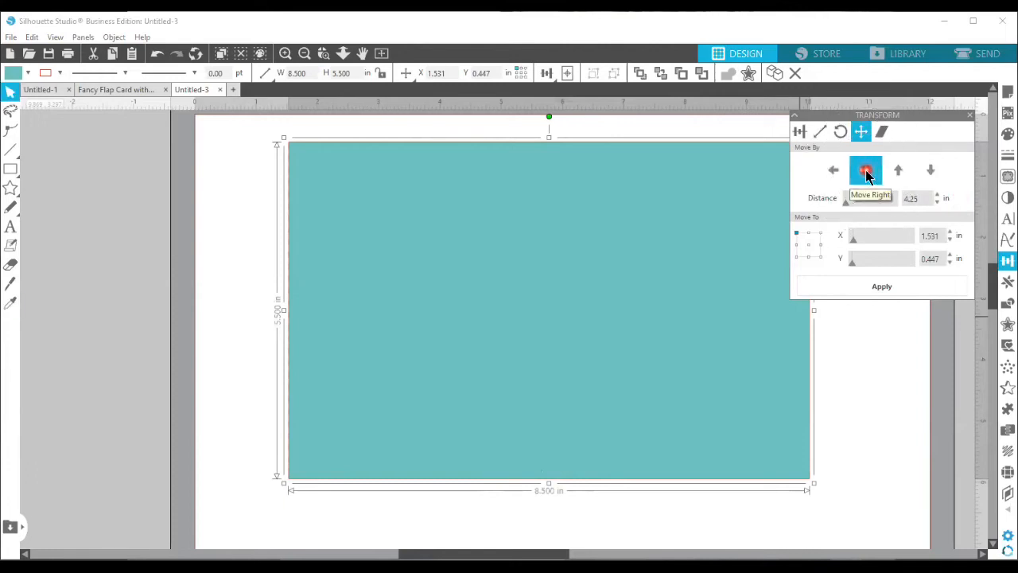
left_click(866, 170)
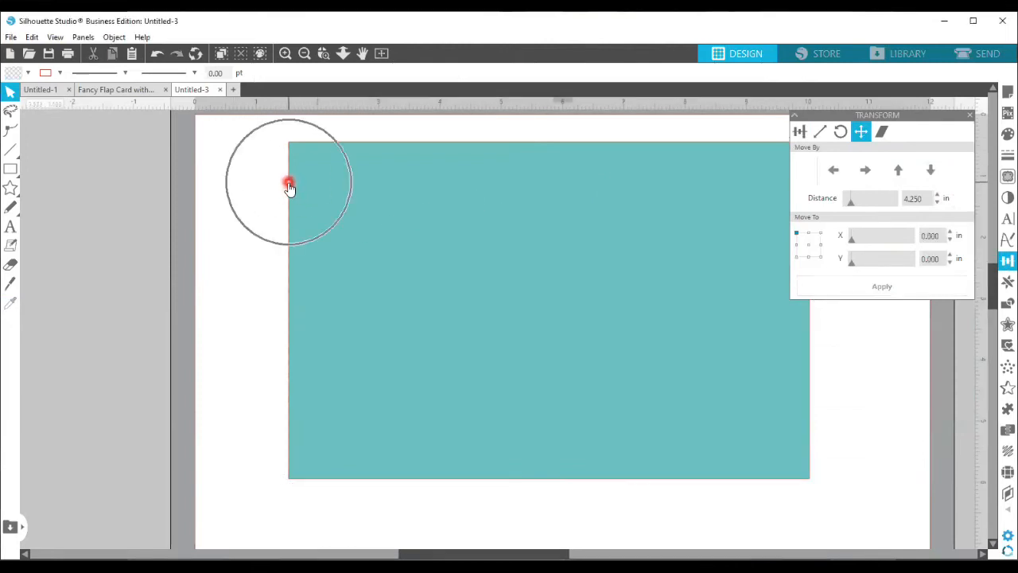
Select the dashed score line along the card base's left edge for moving right
left_click(290, 183)
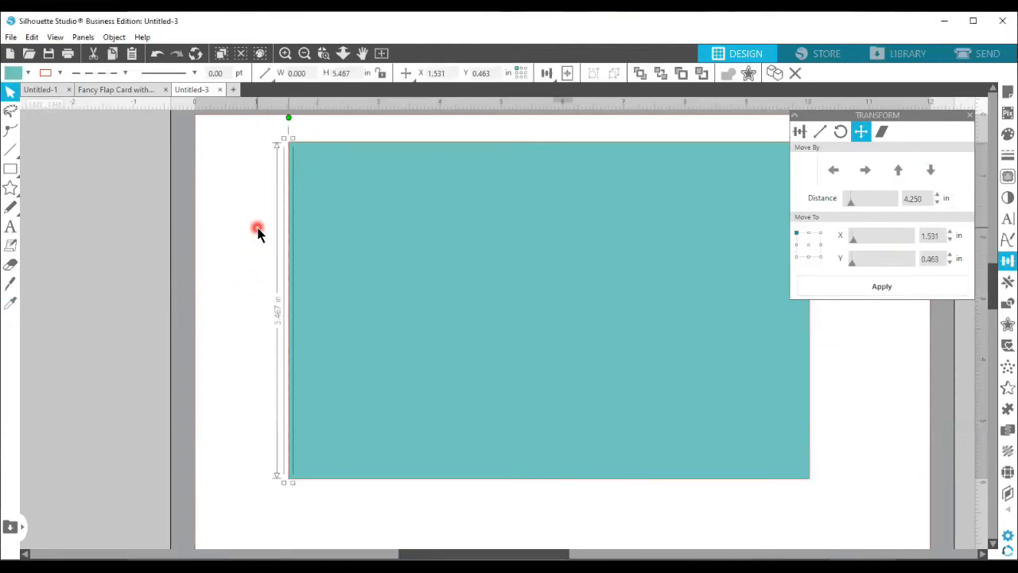
mouse_move(248, 181)
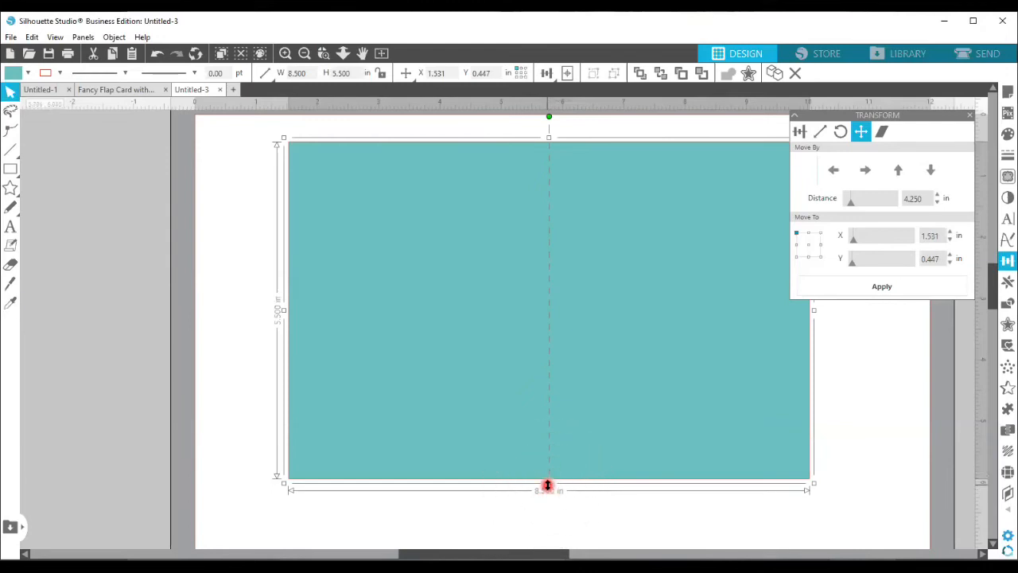
mouse_move(608, 308)
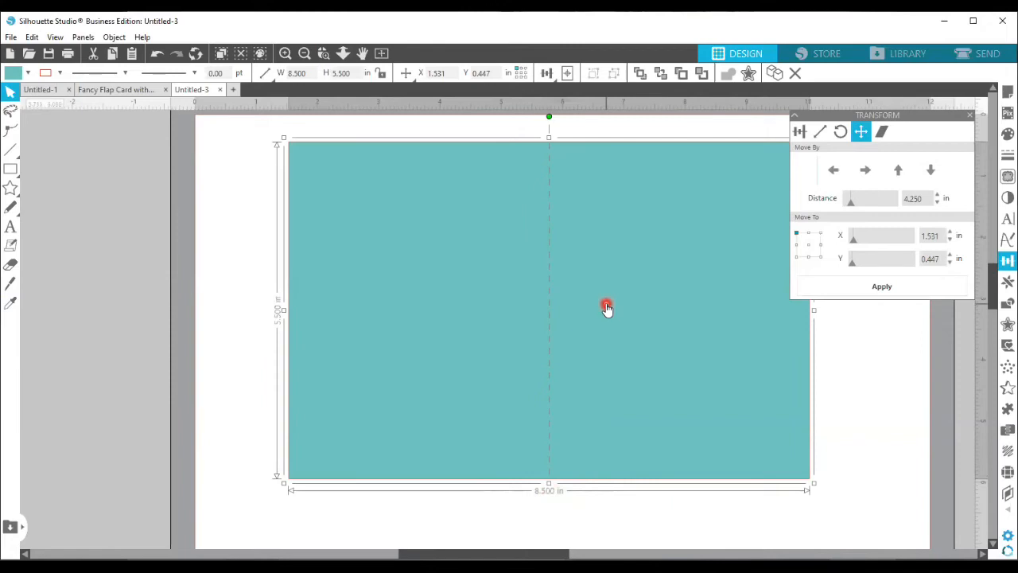
mouse_move(230, 135)
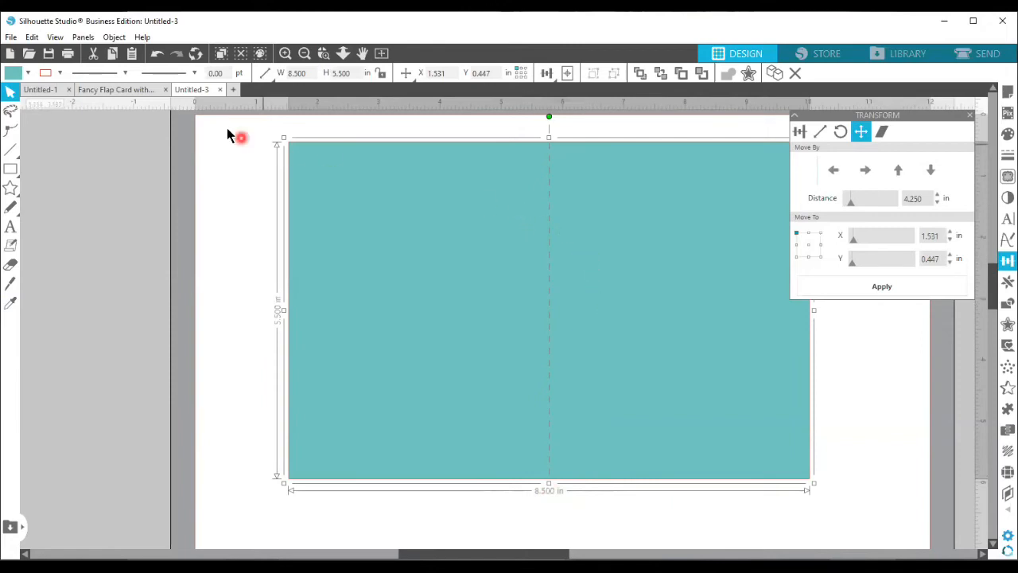
left_click(157, 54)
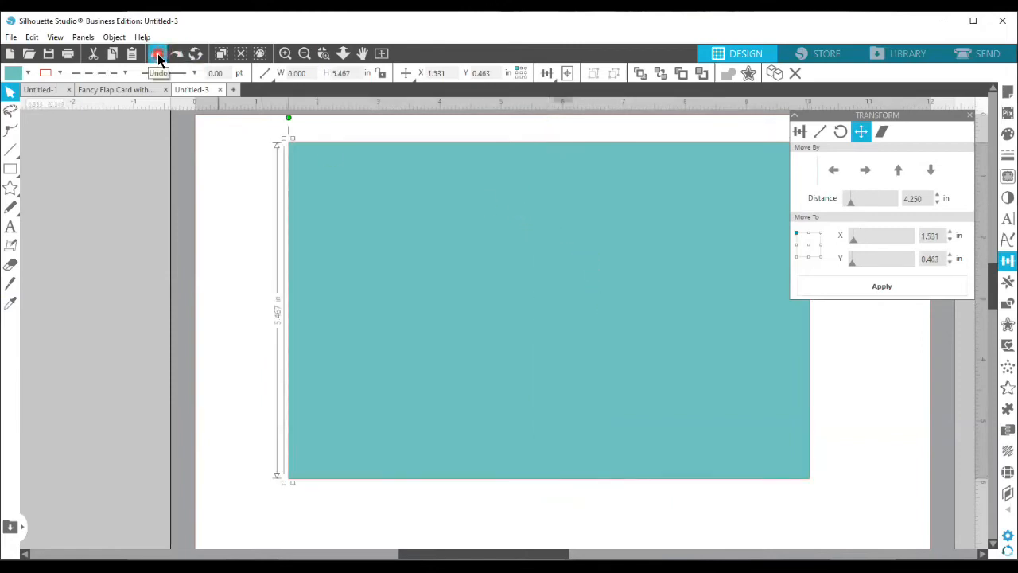
left_click(158, 54)
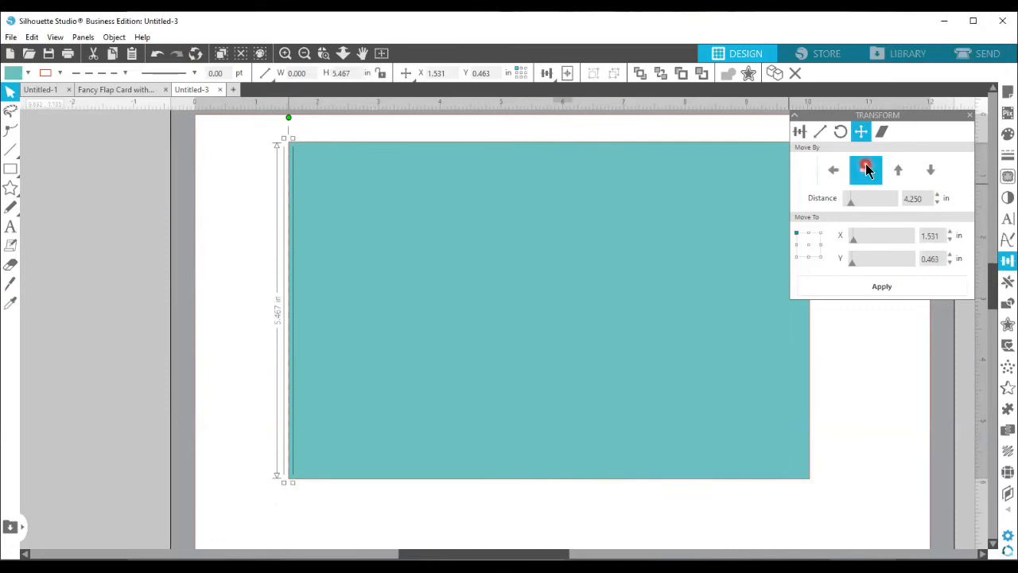
mouse_move(865, 168)
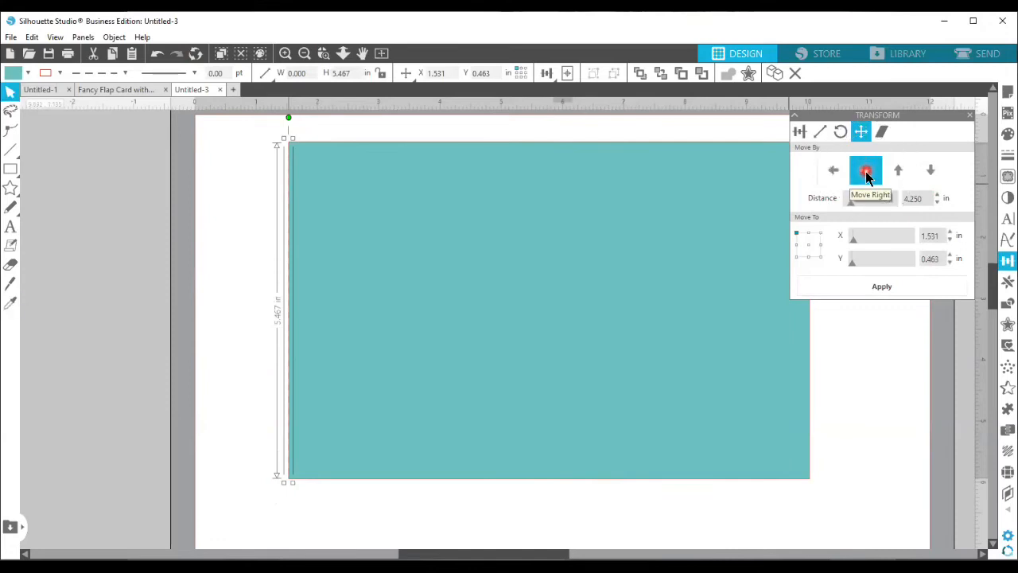
left_click(866, 169)
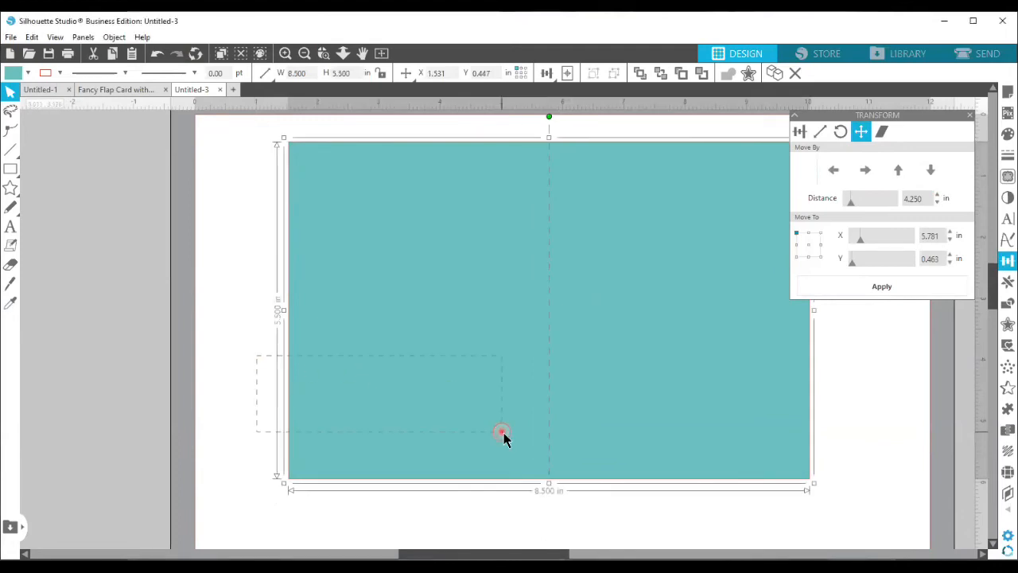
Marquee-select the card base and centred score line and Group them
left_click_drag(501, 432, 624, 506)
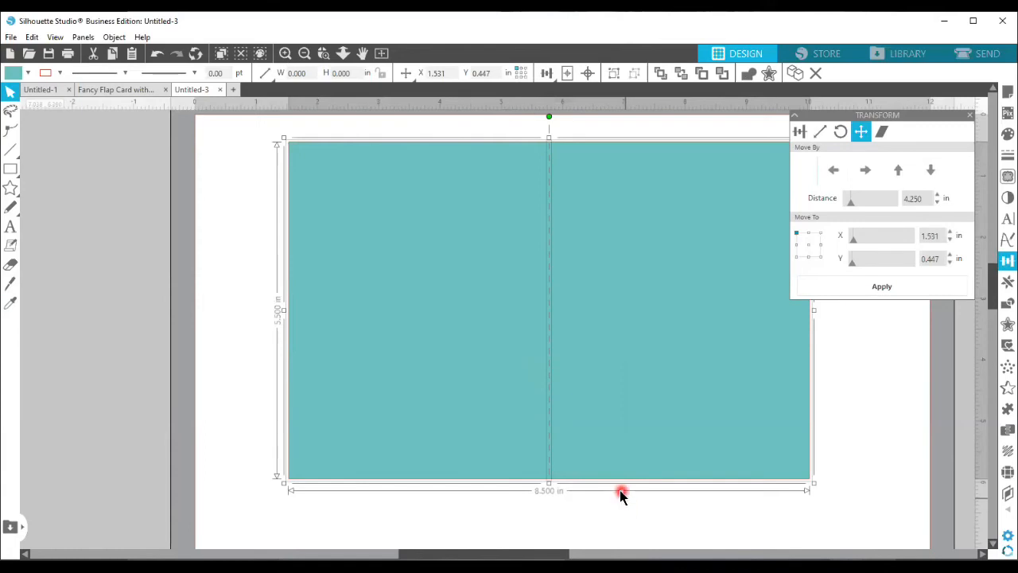
right_click(623, 493)
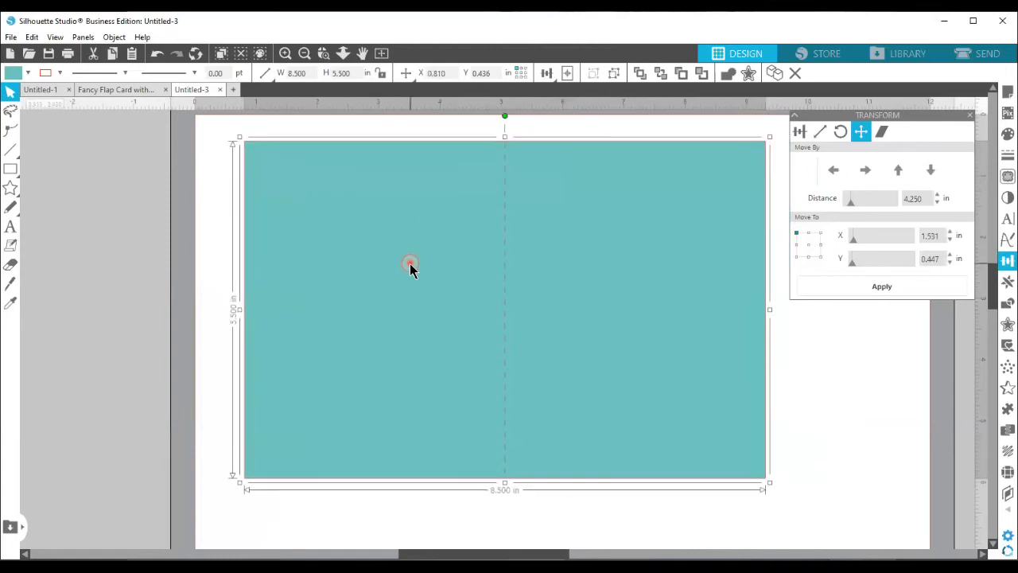
left_click(382, 54)
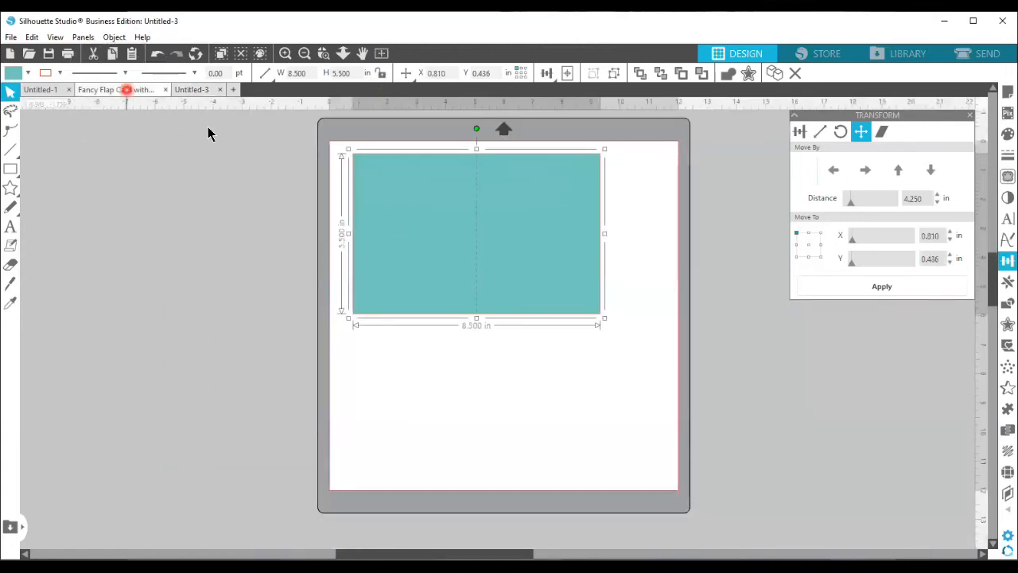
Switch back to the Fancy Flap Card with pull flap document
left_click(95, 89)
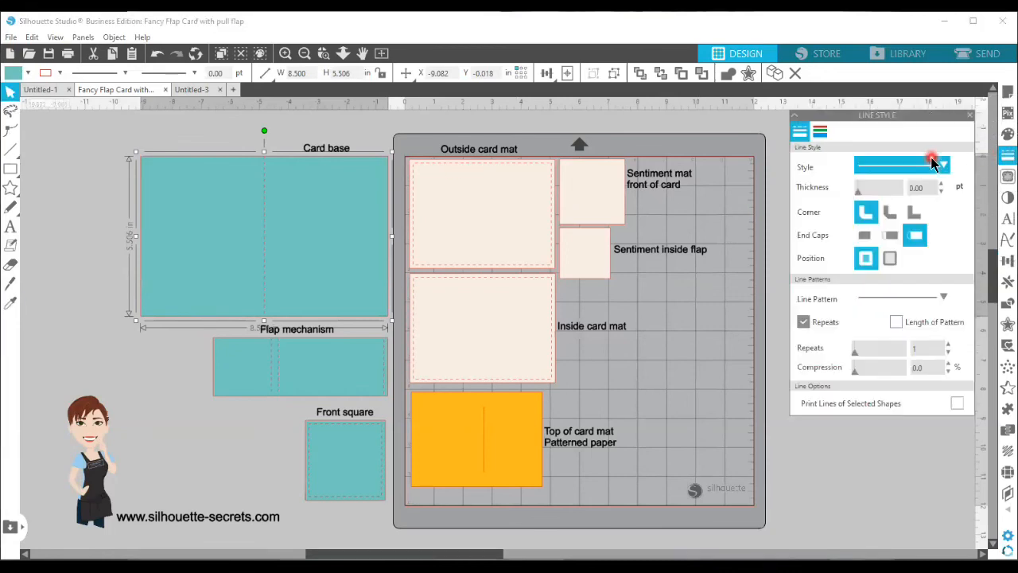
Confirm the dashed line pattern, then shift the card base right via the Transform Move settings
left_click(945, 167)
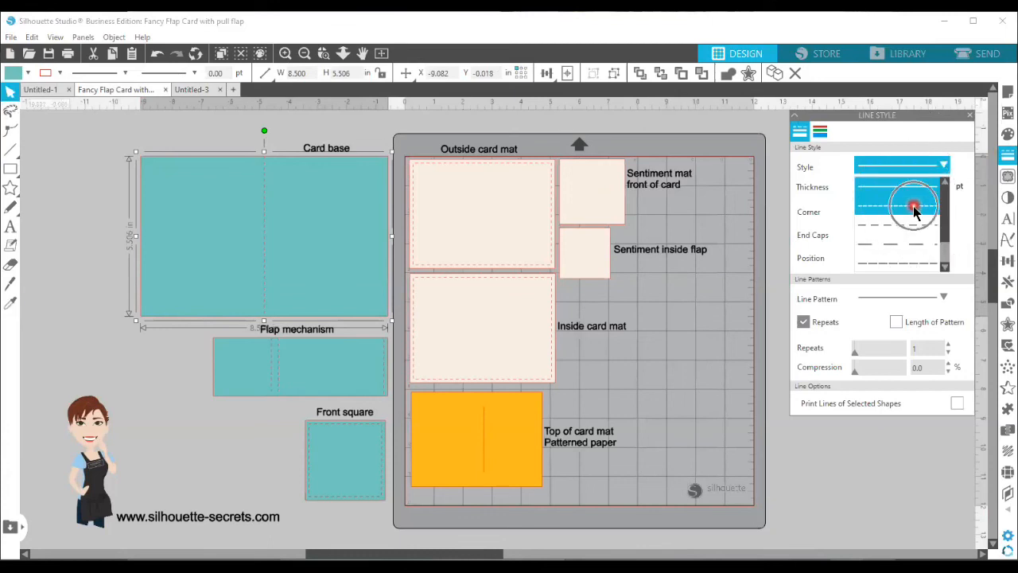
left_click(915, 210)
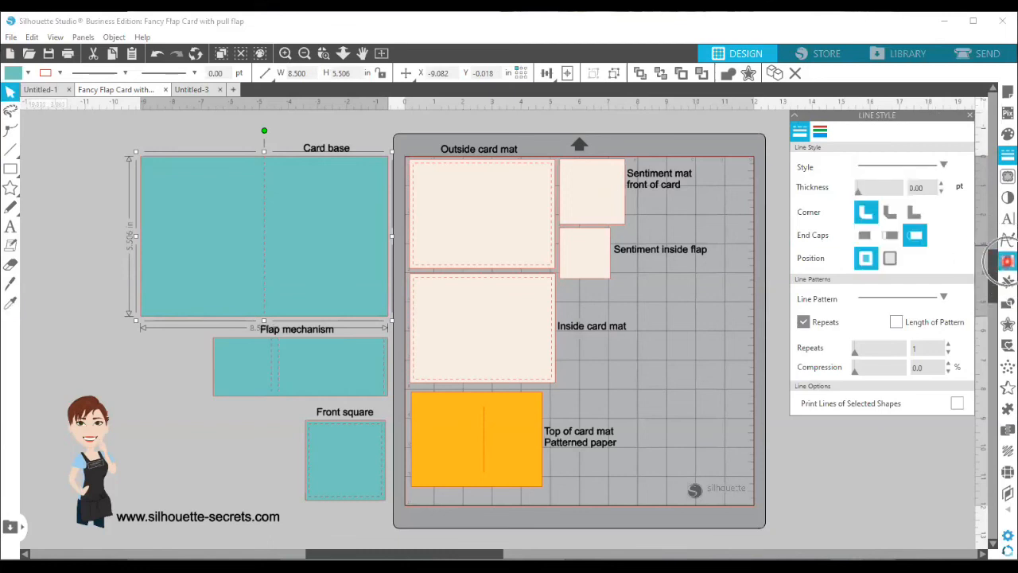
left_click(859, 130)
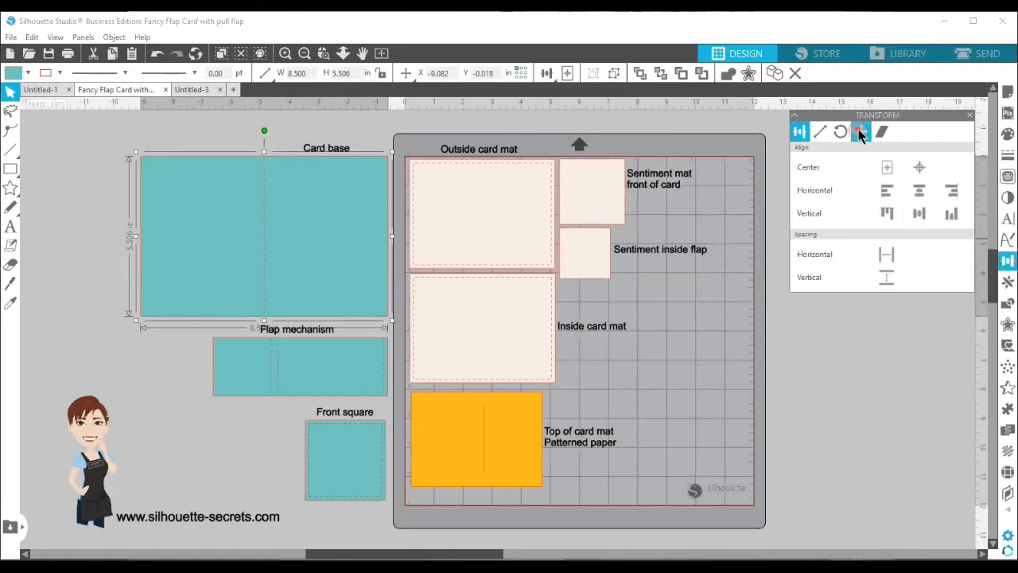
left_click(860, 130)
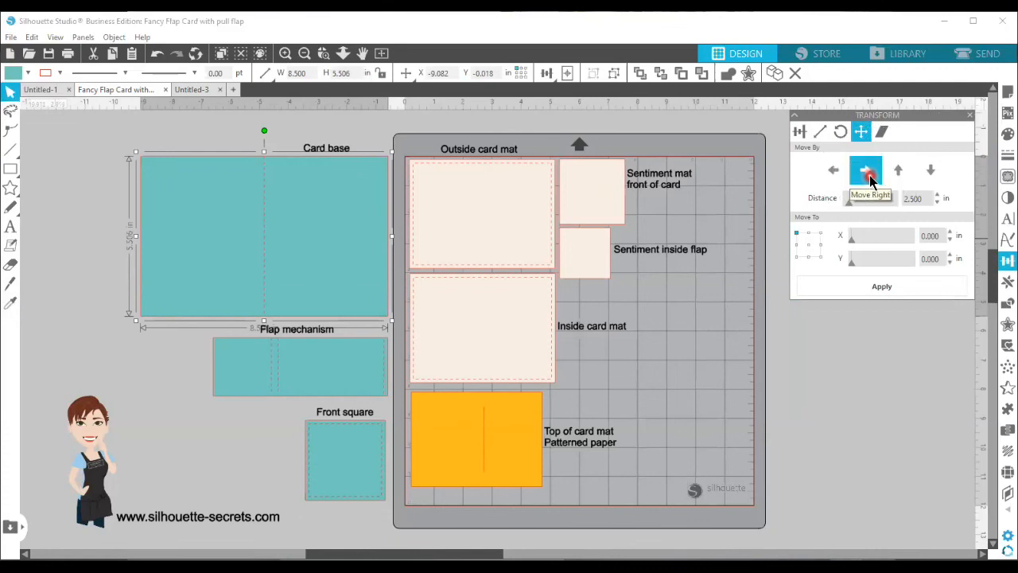
left_click(865, 169)
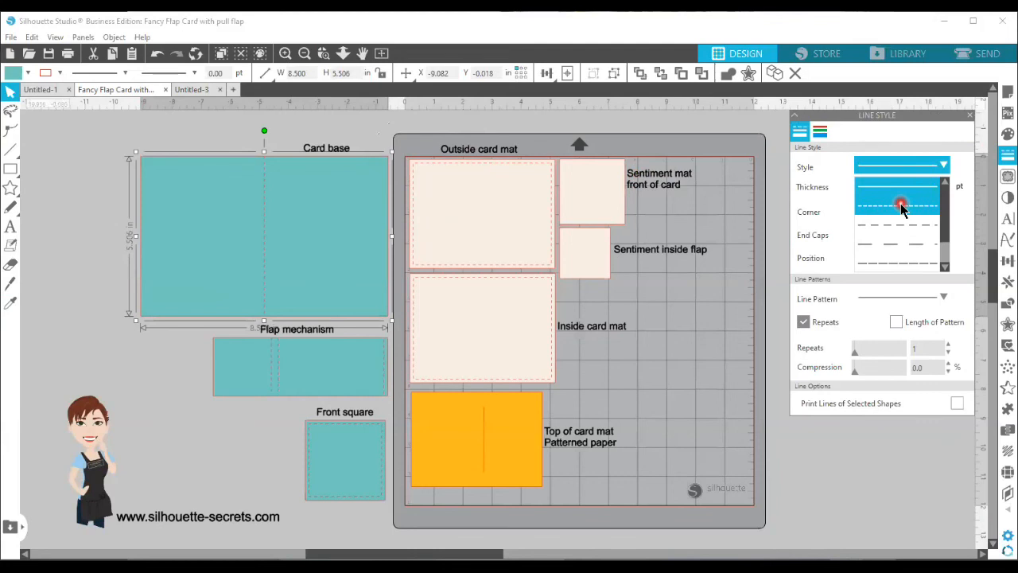
mouse_move(734, 203)
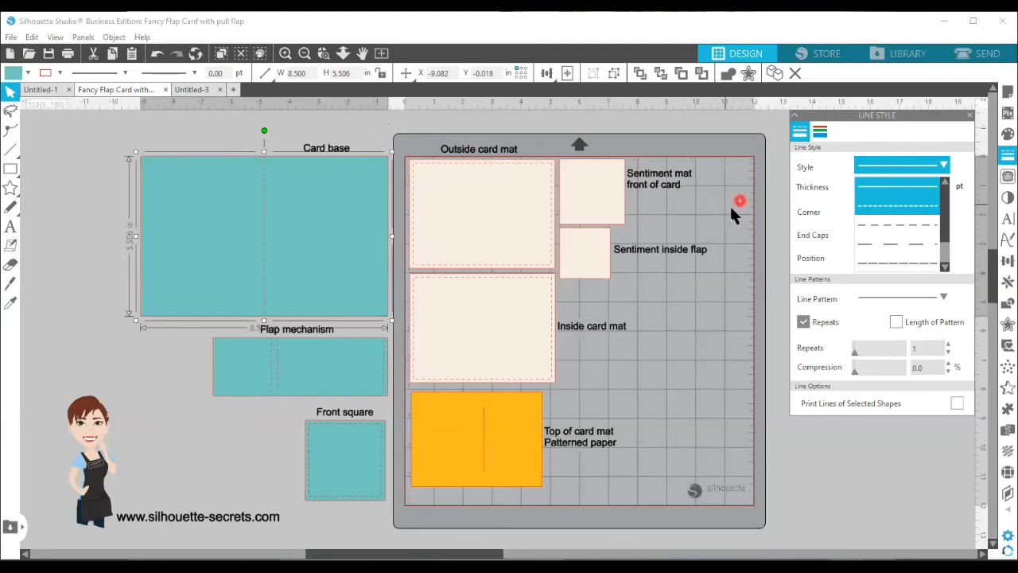